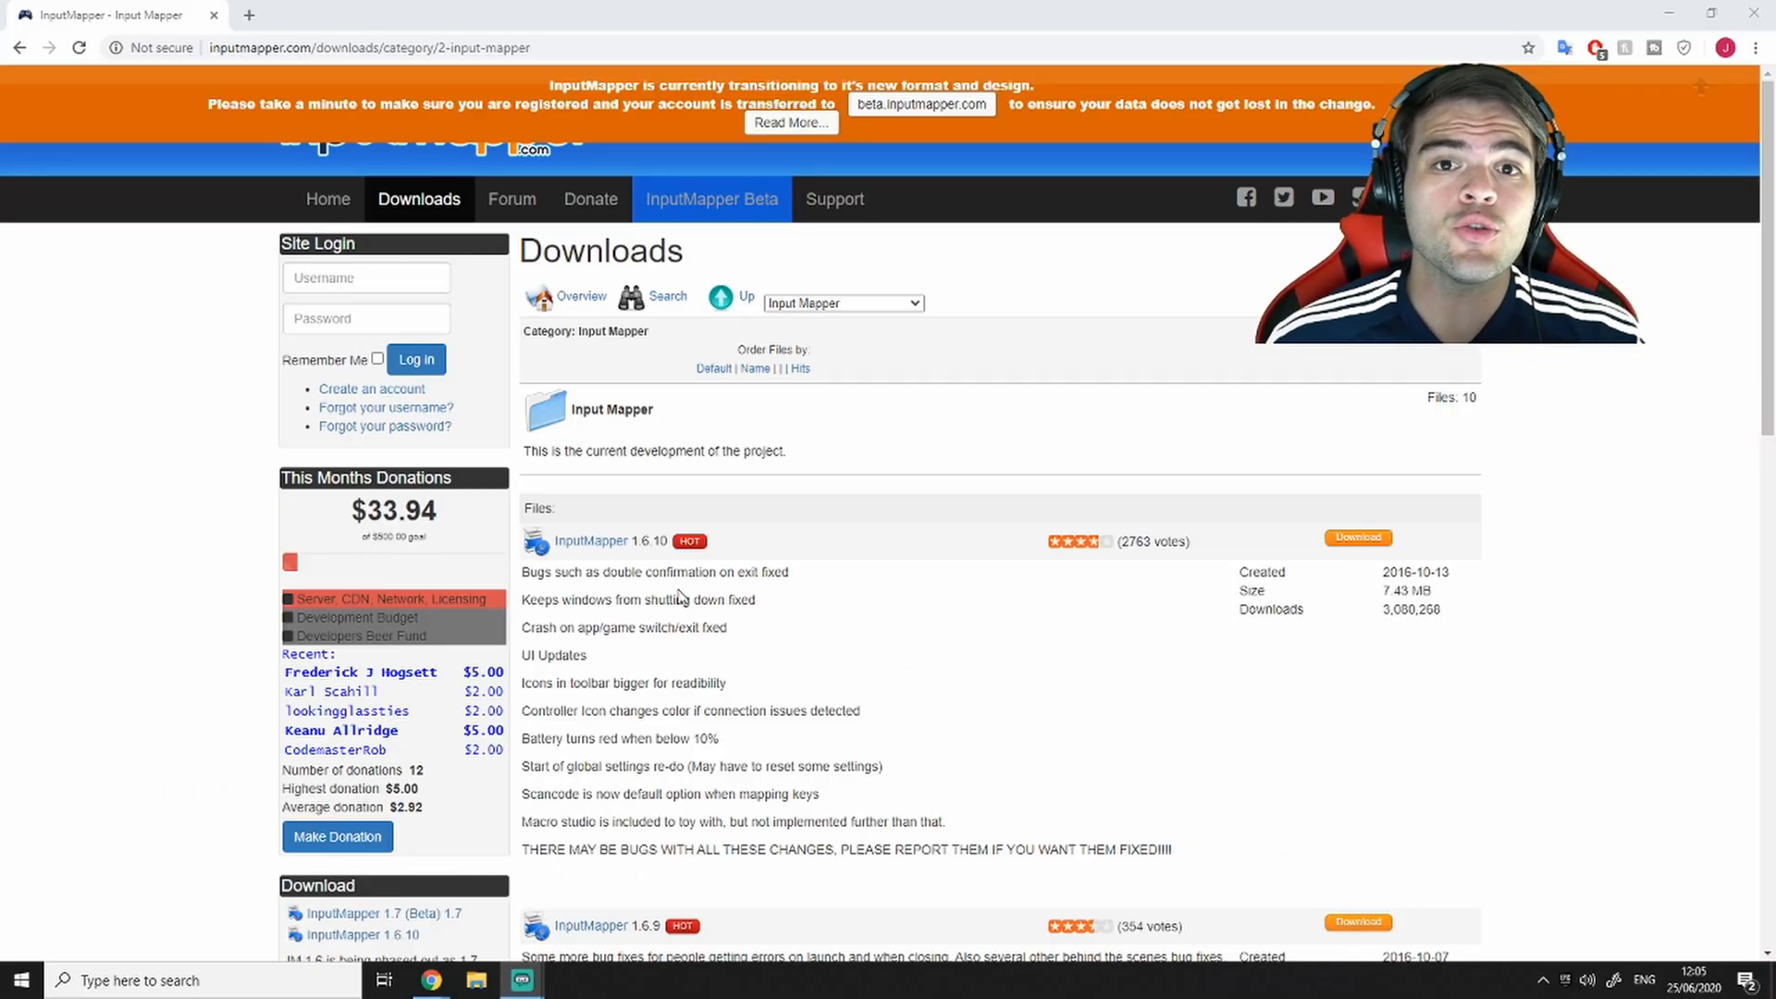
- Accept the licence conditions and download the InputMapper 1.6.10 installer to Downloads
{"action": "scroll", "scroll_direction": "down", "scroll_amount": 3}
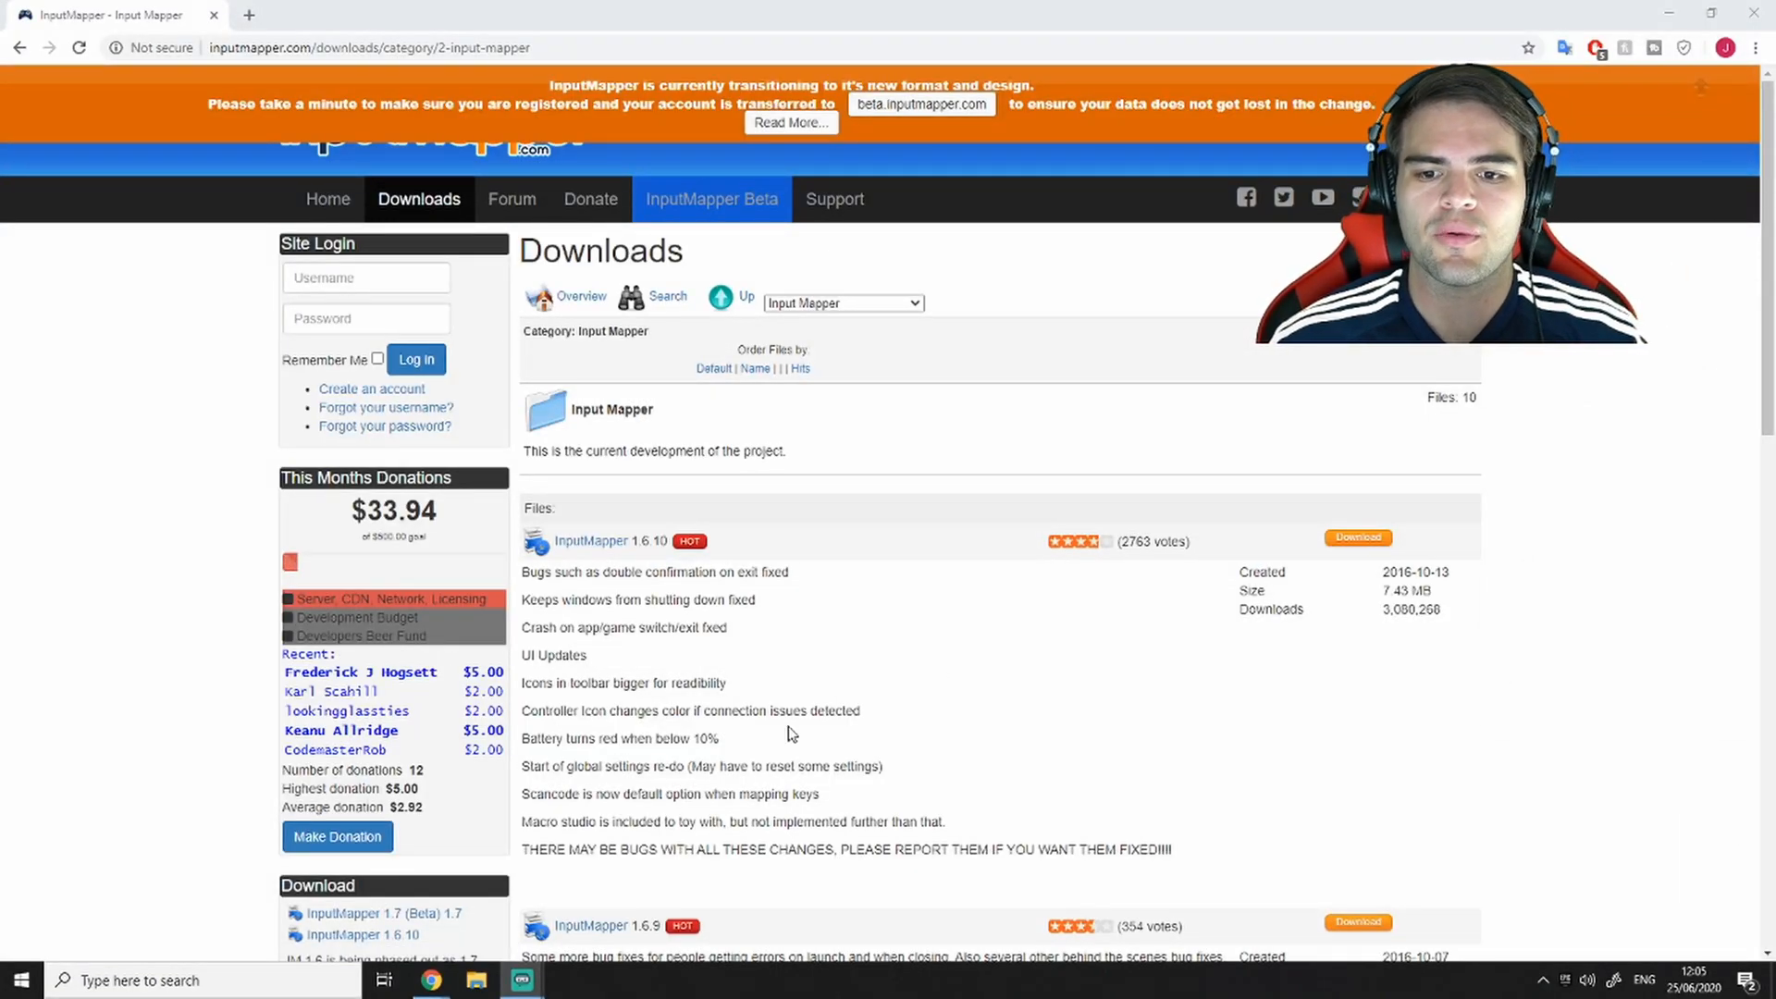
{"action": "mouse_move", "coordinate": [657, 703]}
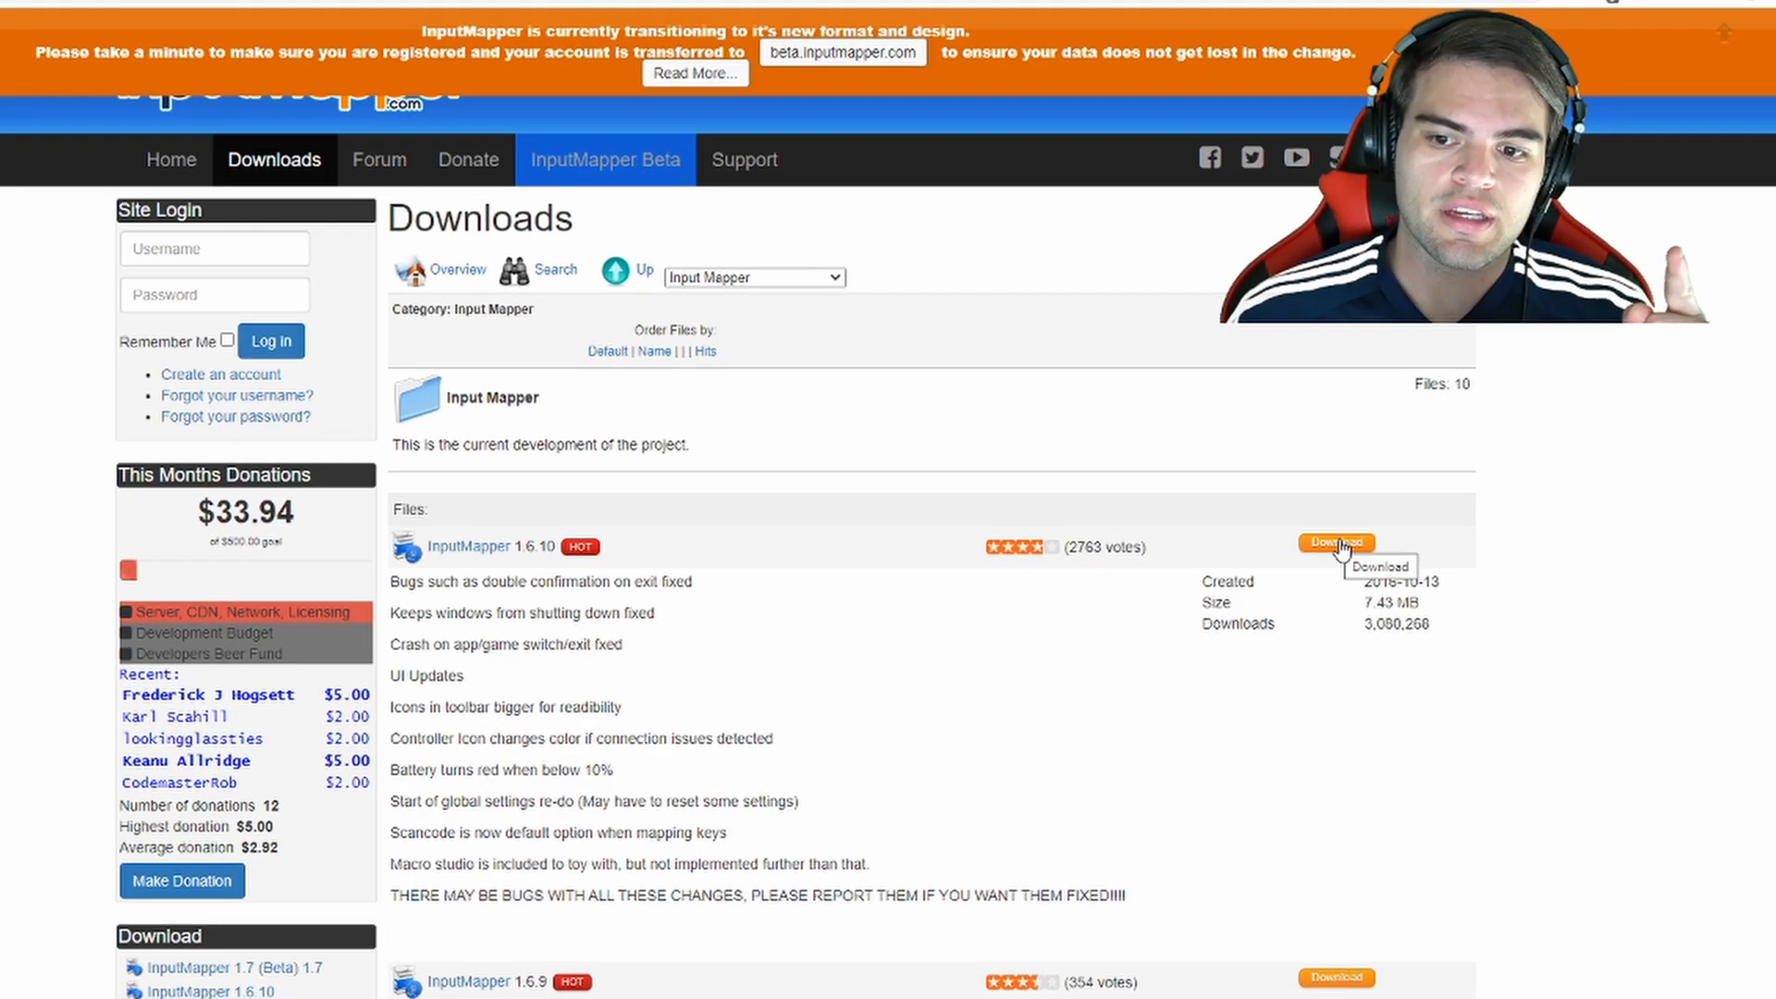
{"action": "left_click", "coordinate": [1334, 542]}
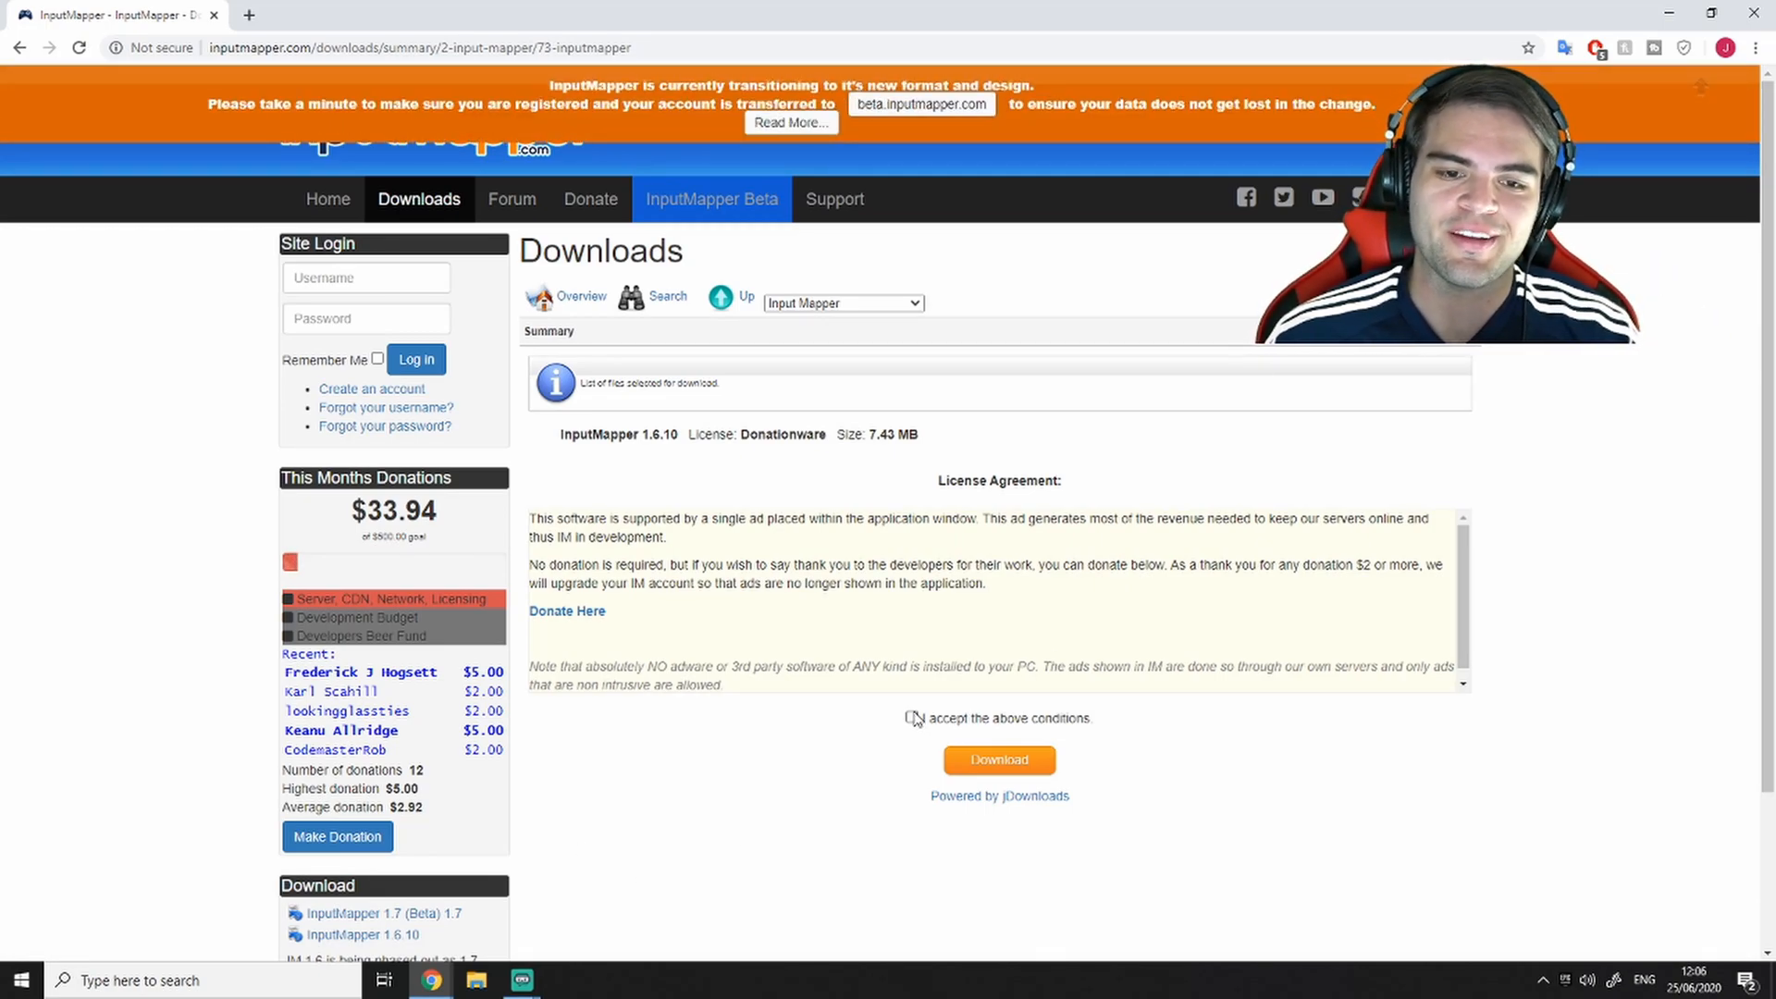
{"action": "left_click", "coordinate": [910, 718]}
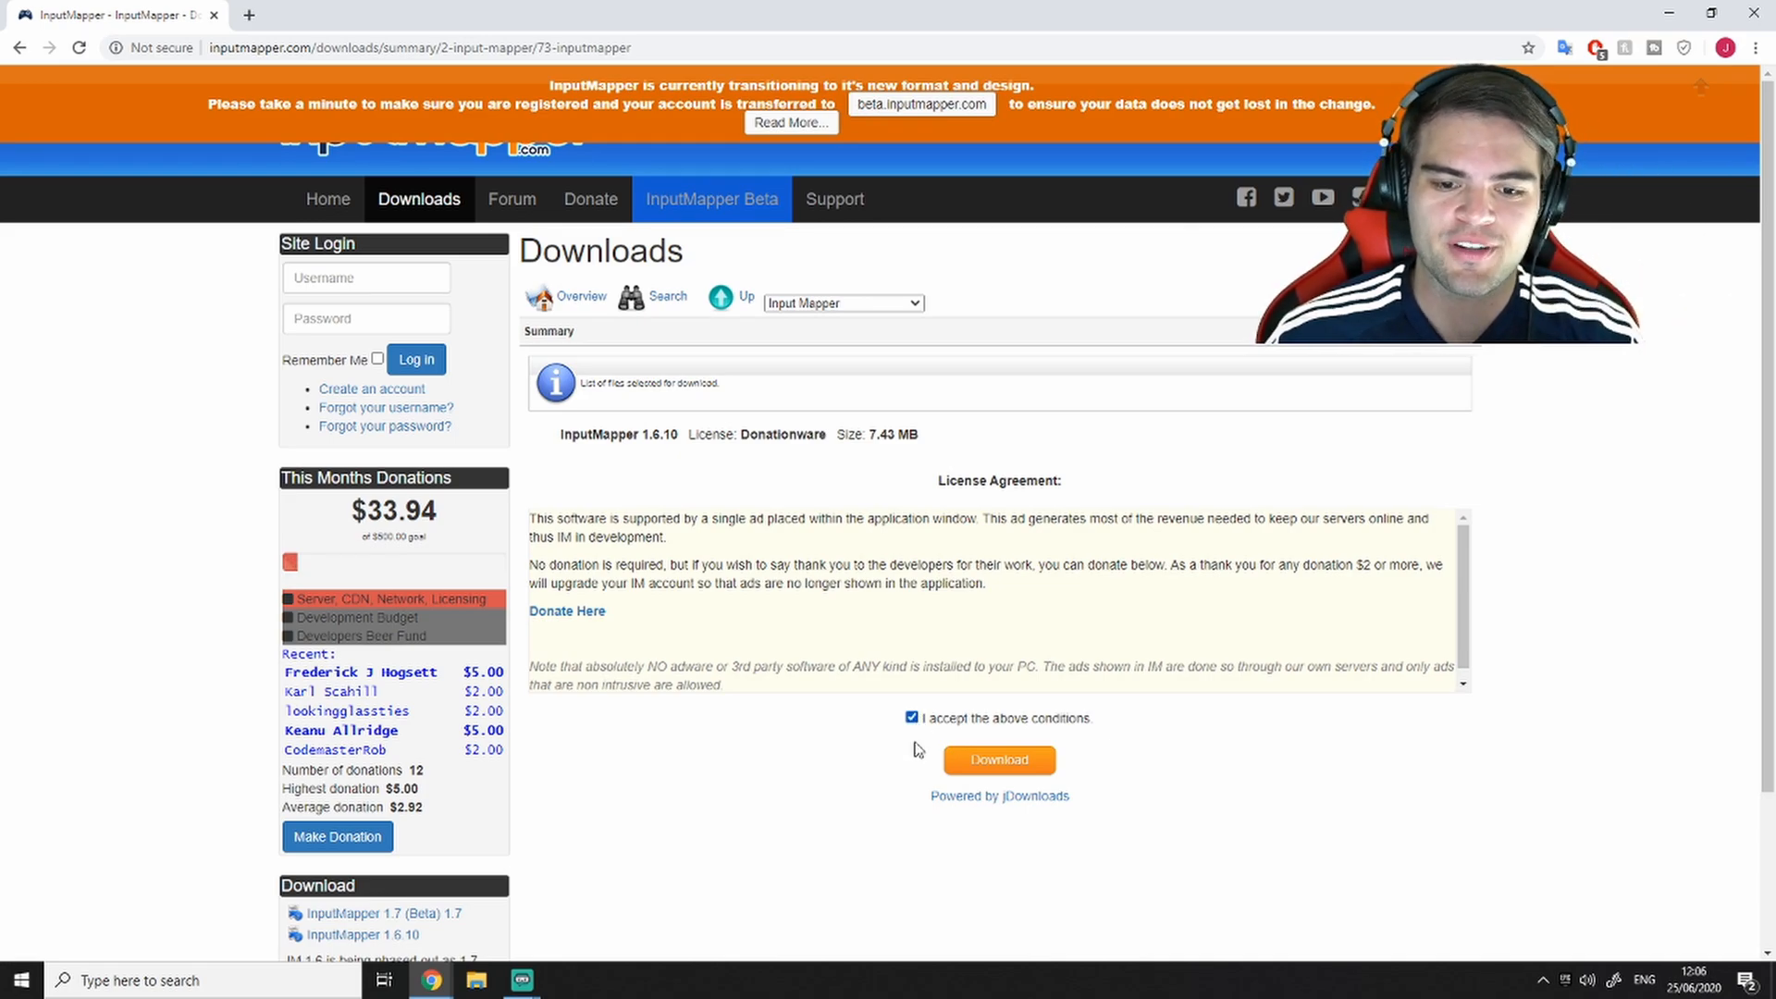
{"action": "left_click", "coordinate": [997, 758]}
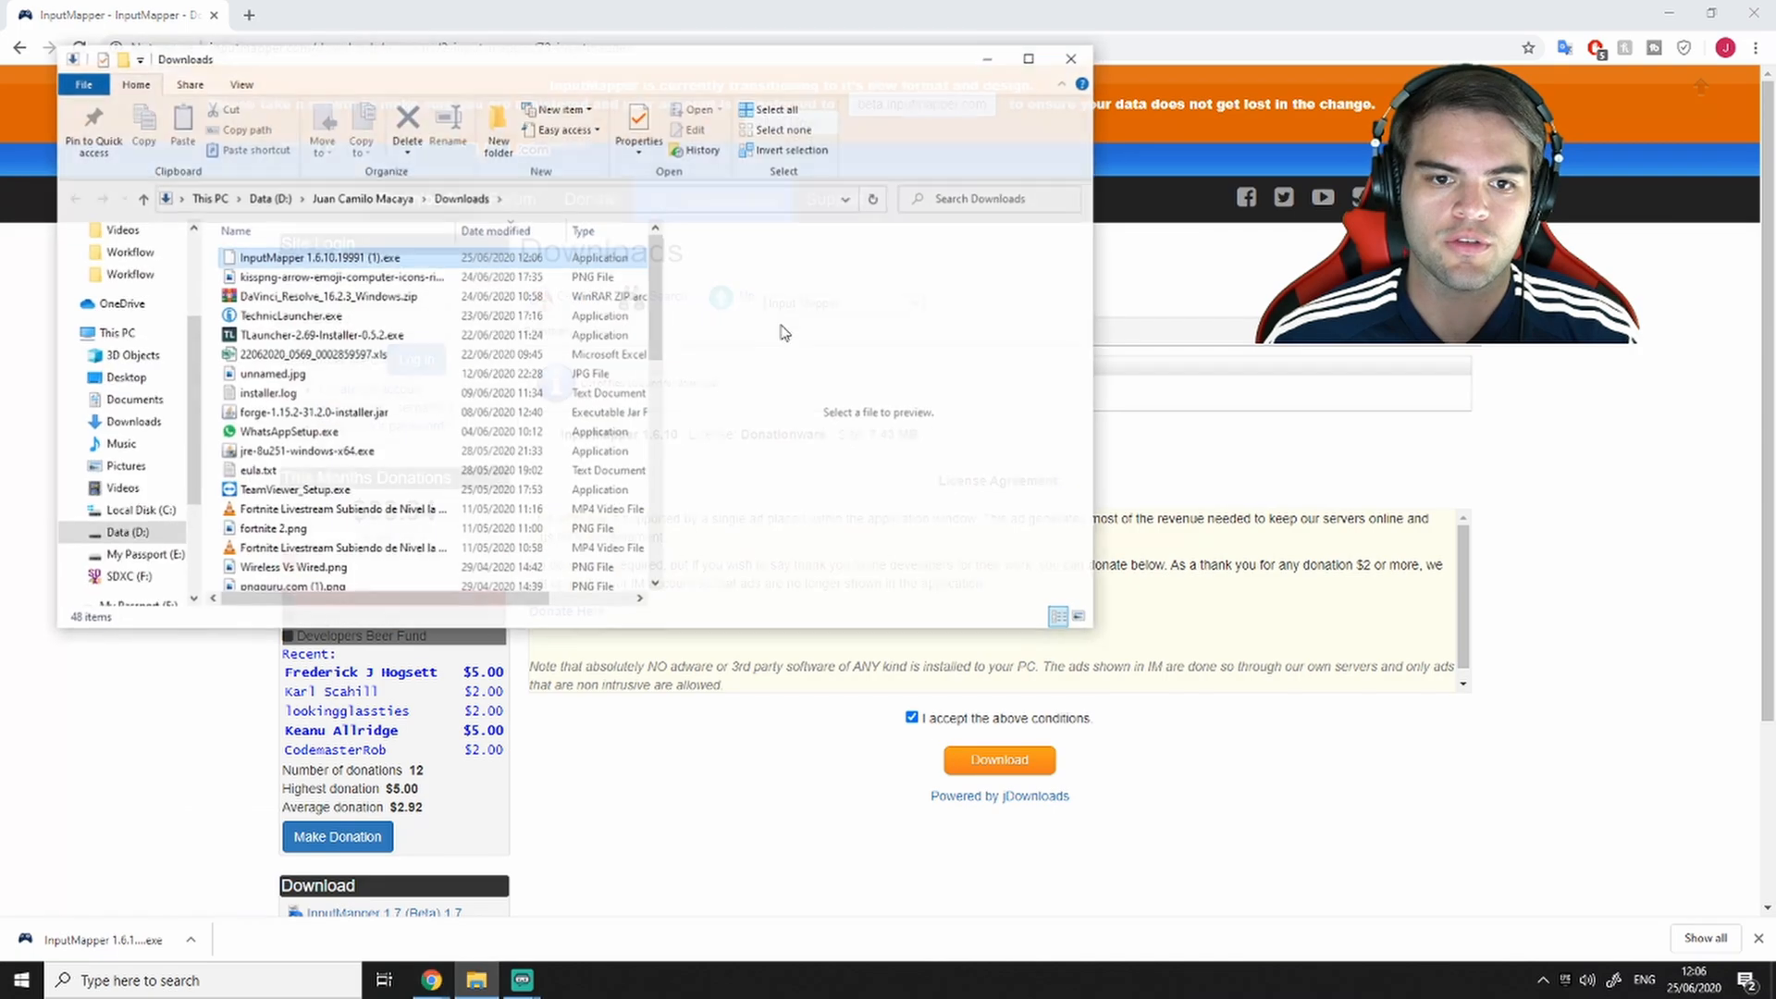
- Run the downloaded installer, install to the default location, dismiss the warning and finish
{"action": "left_click", "coordinate": [329, 257]}
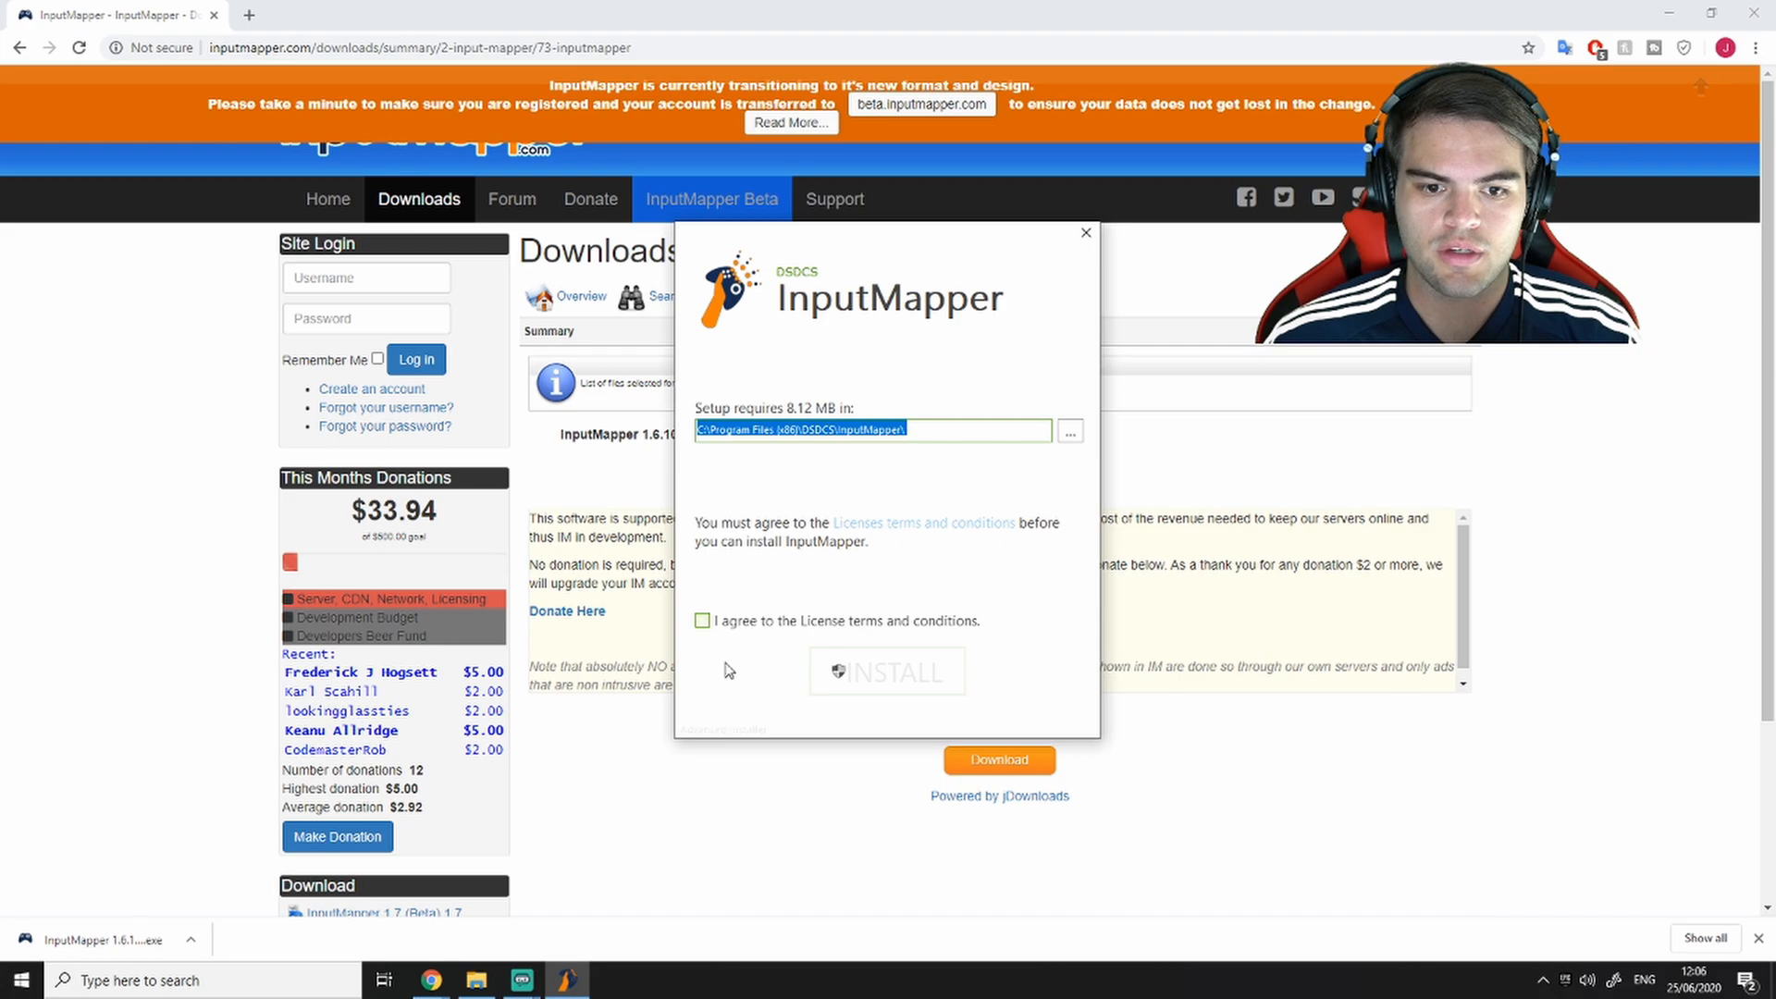
{"action": "left_click", "coordinate": [887, 670]}
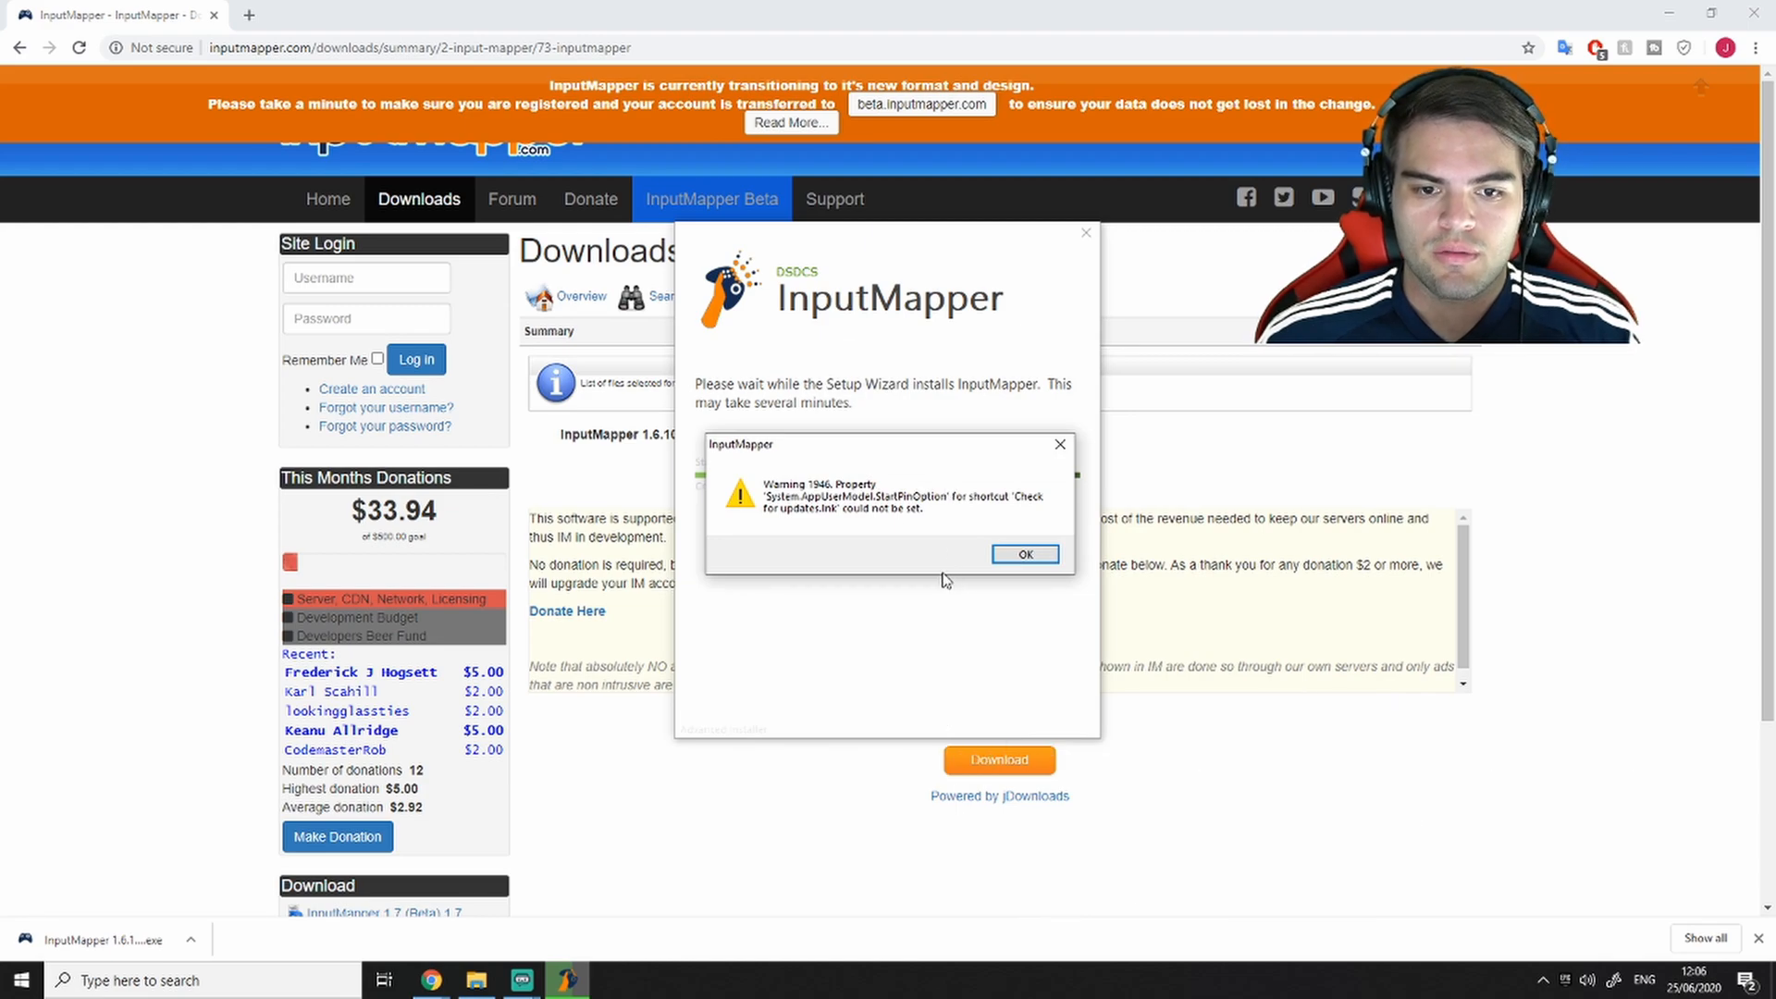
{"action": "left_click", "coordinate": [1023, 553]}
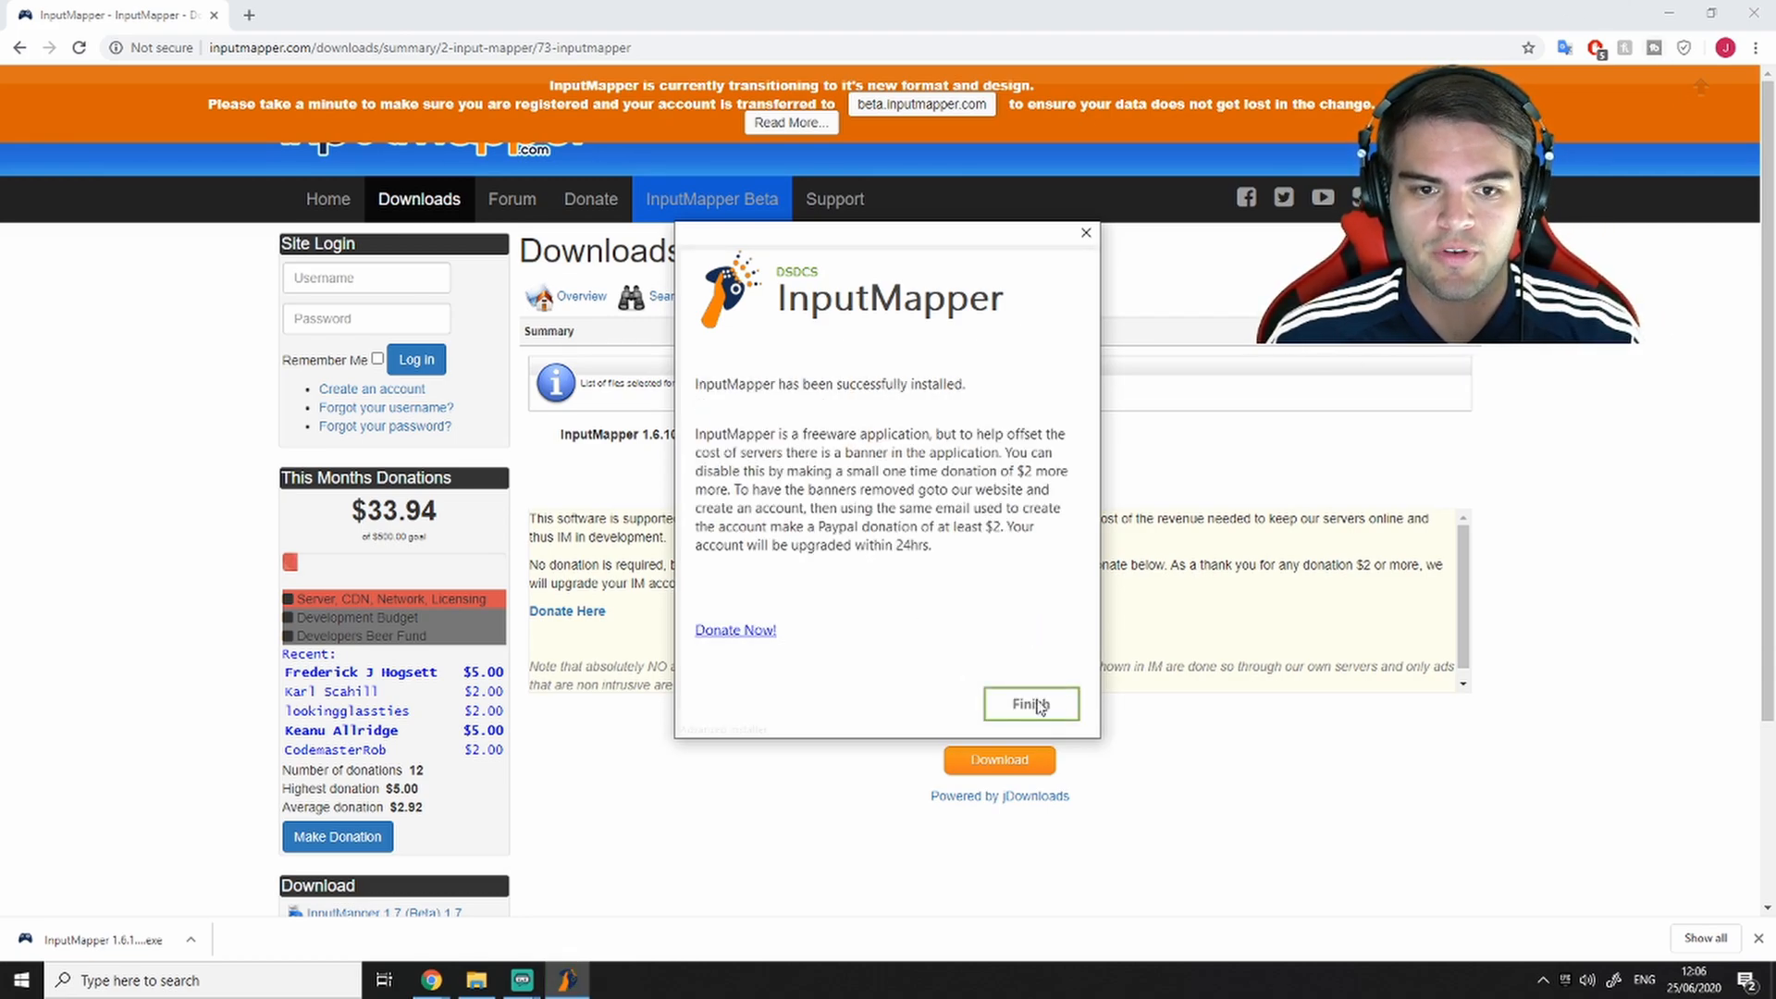
{"action": "left_click", "coordinate": [1029, 703]}
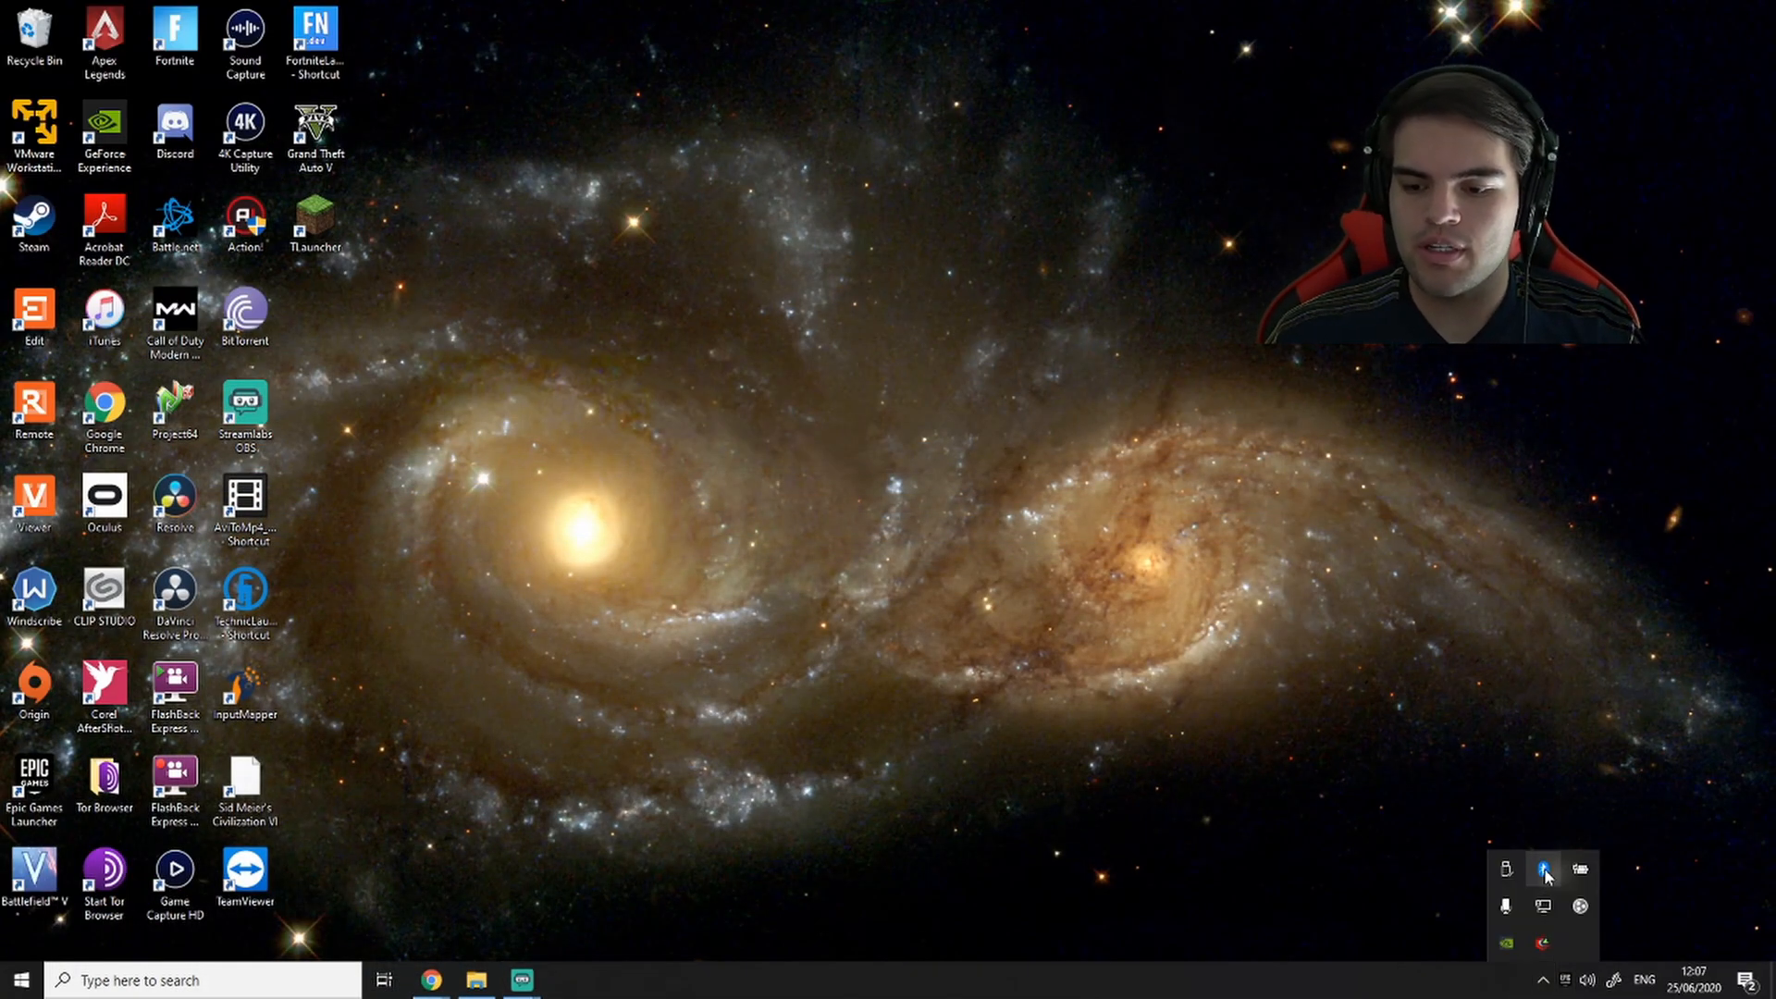
- Add the Wireless Controller as a new Bluetooth device until it shows connected, then close Settings
{"action": "left_click", "coordinate": [1543, 869]}
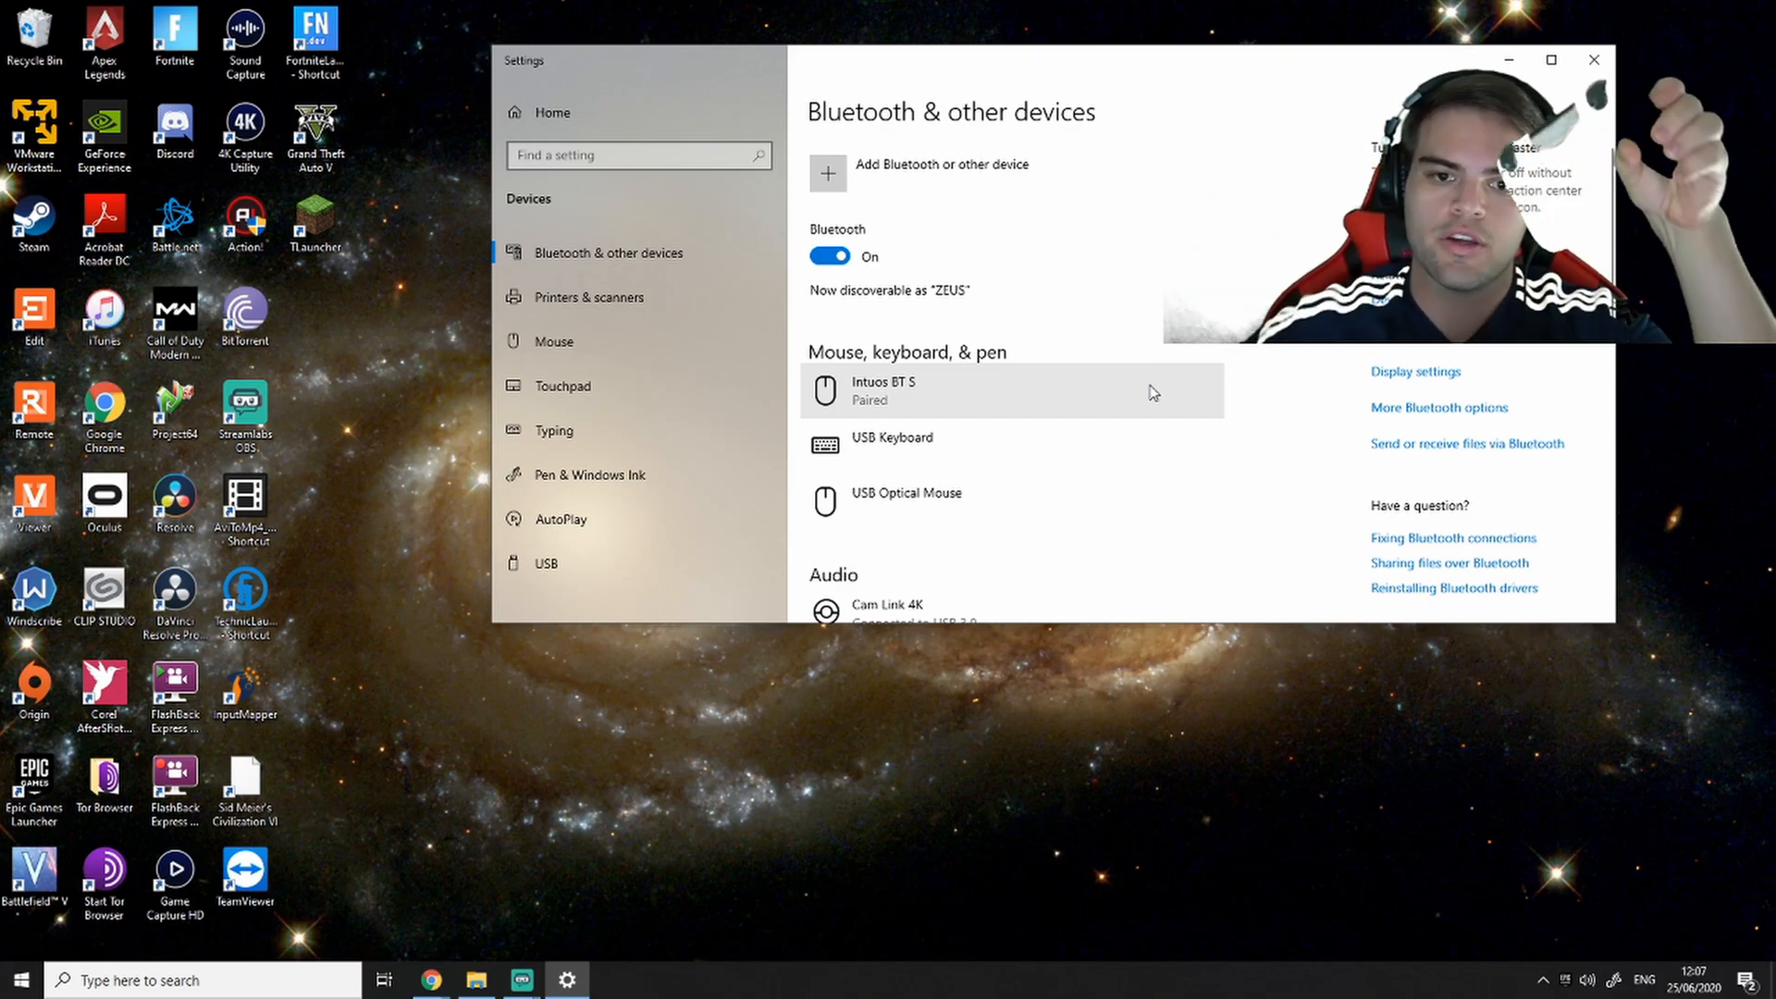
{"action": "left_click", "coordinate": [920, 174]}
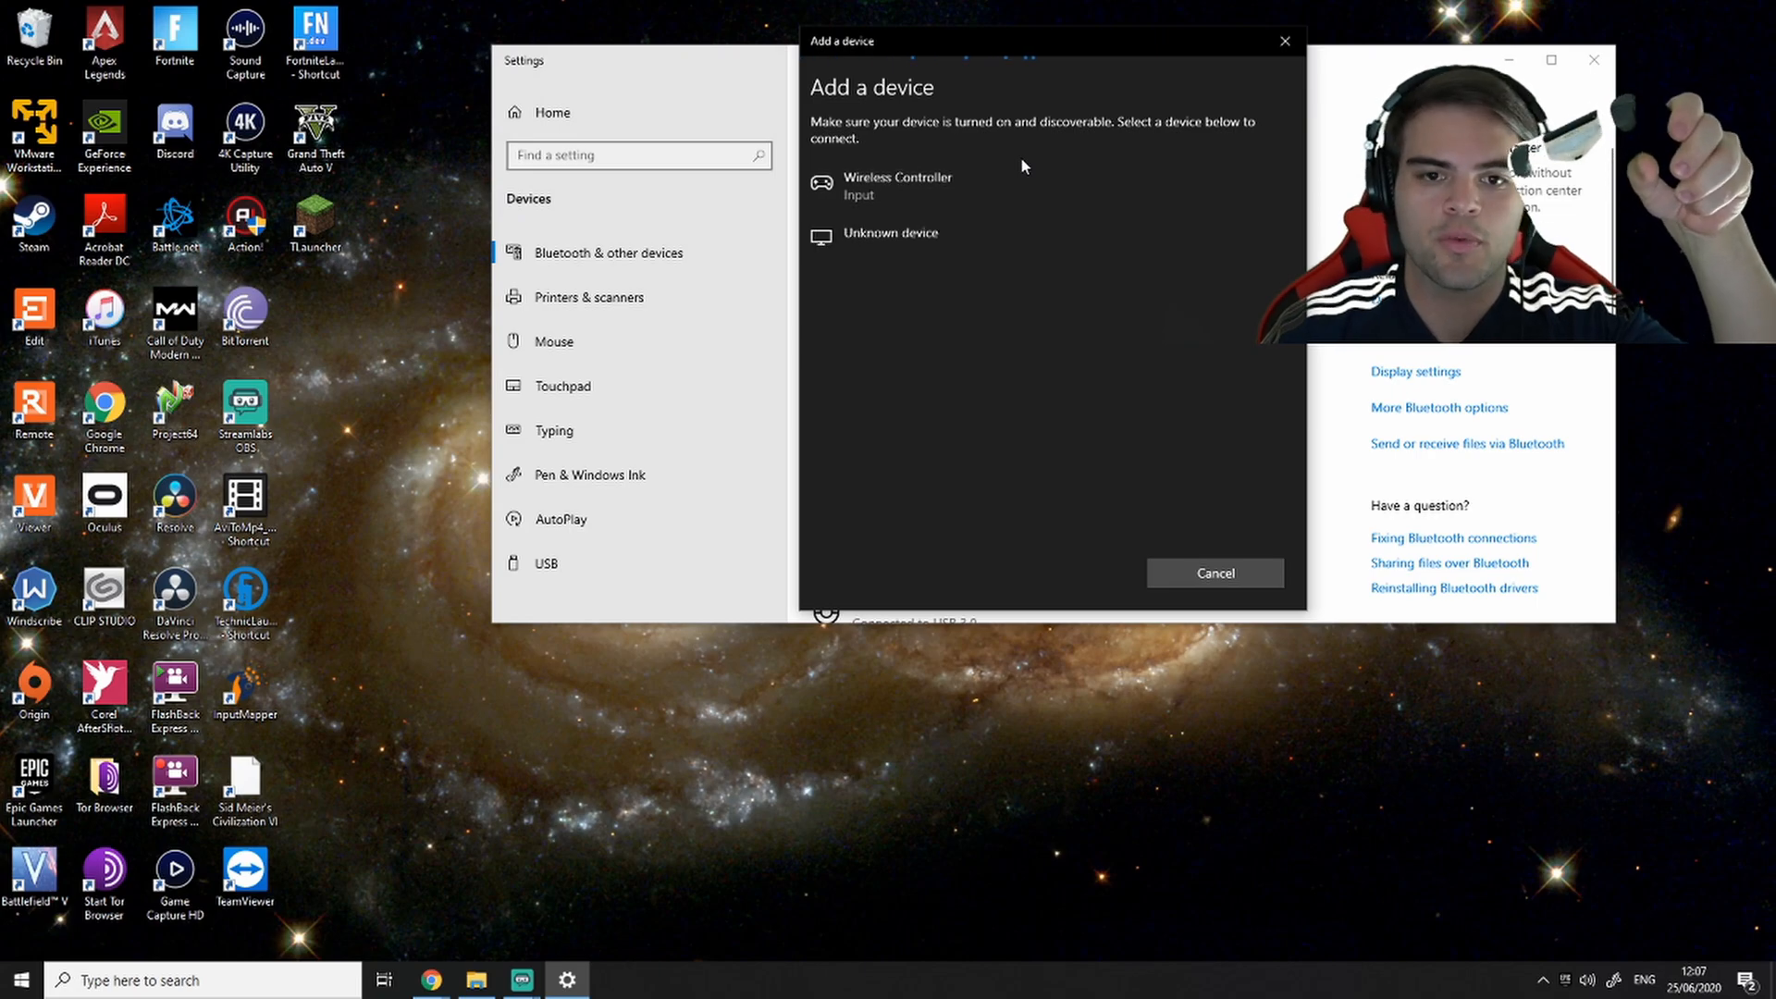
{"action": "left_click", "coordinate": [895, 185]}
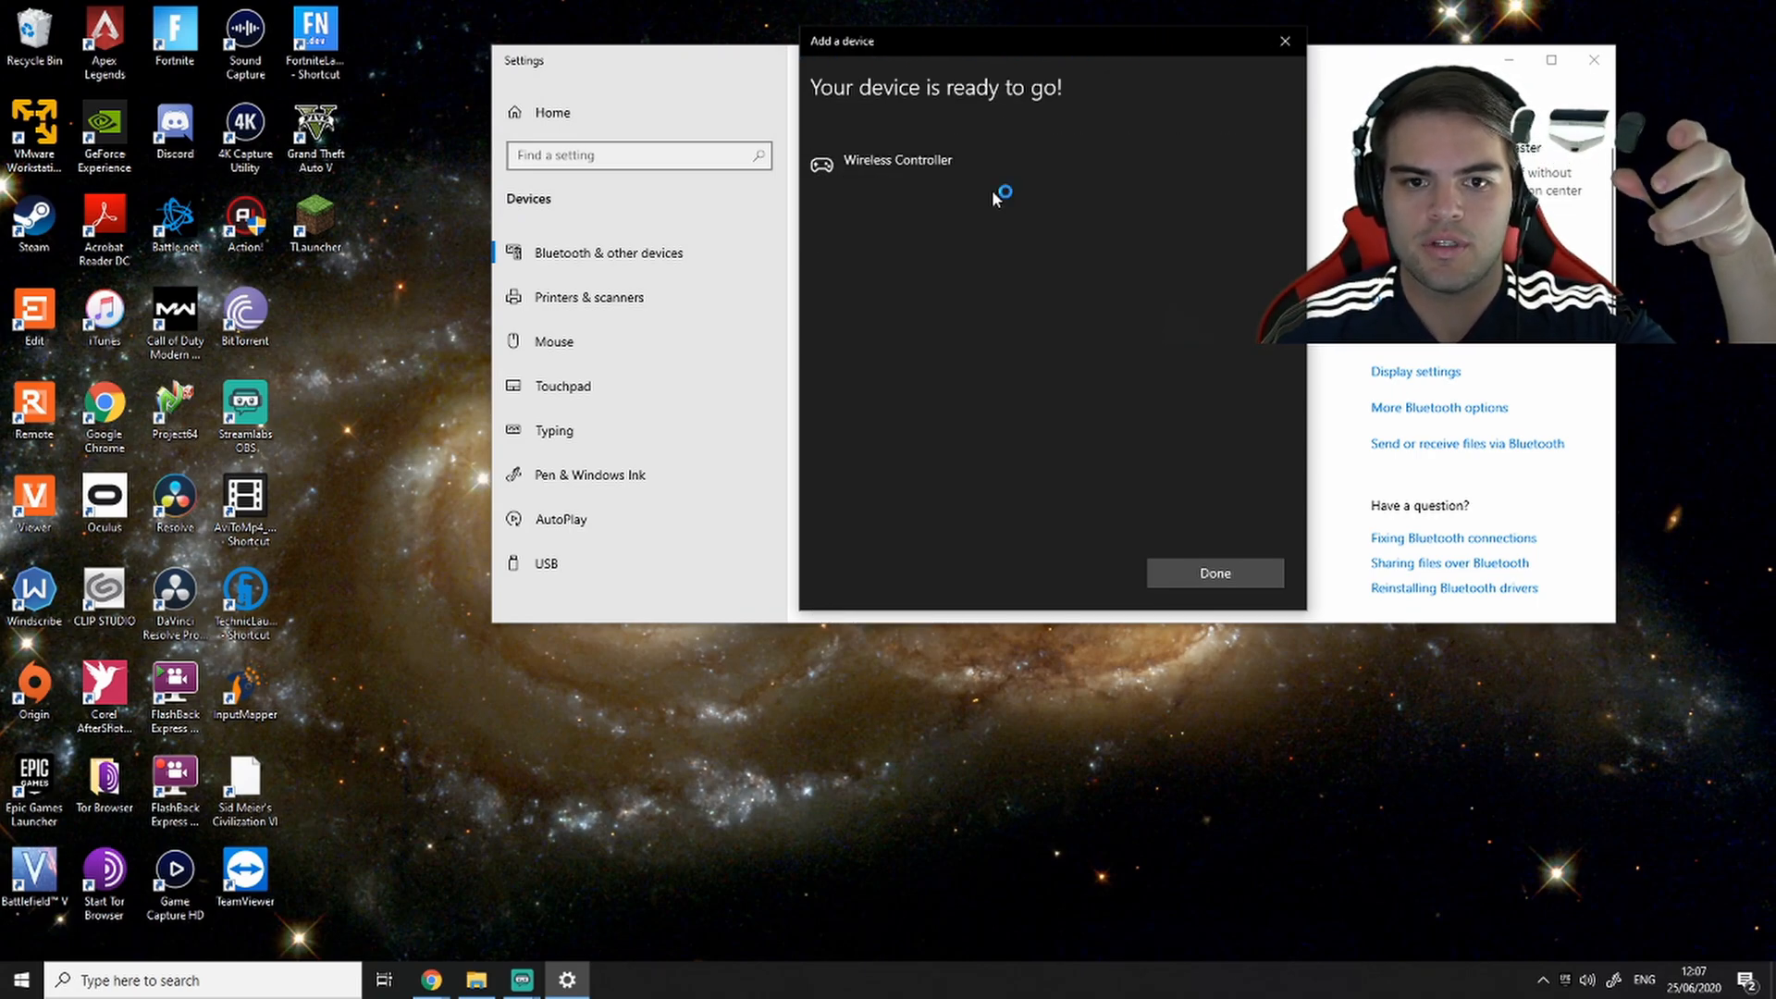
{"action": "left_click", "coordinate": [1214, 574]}
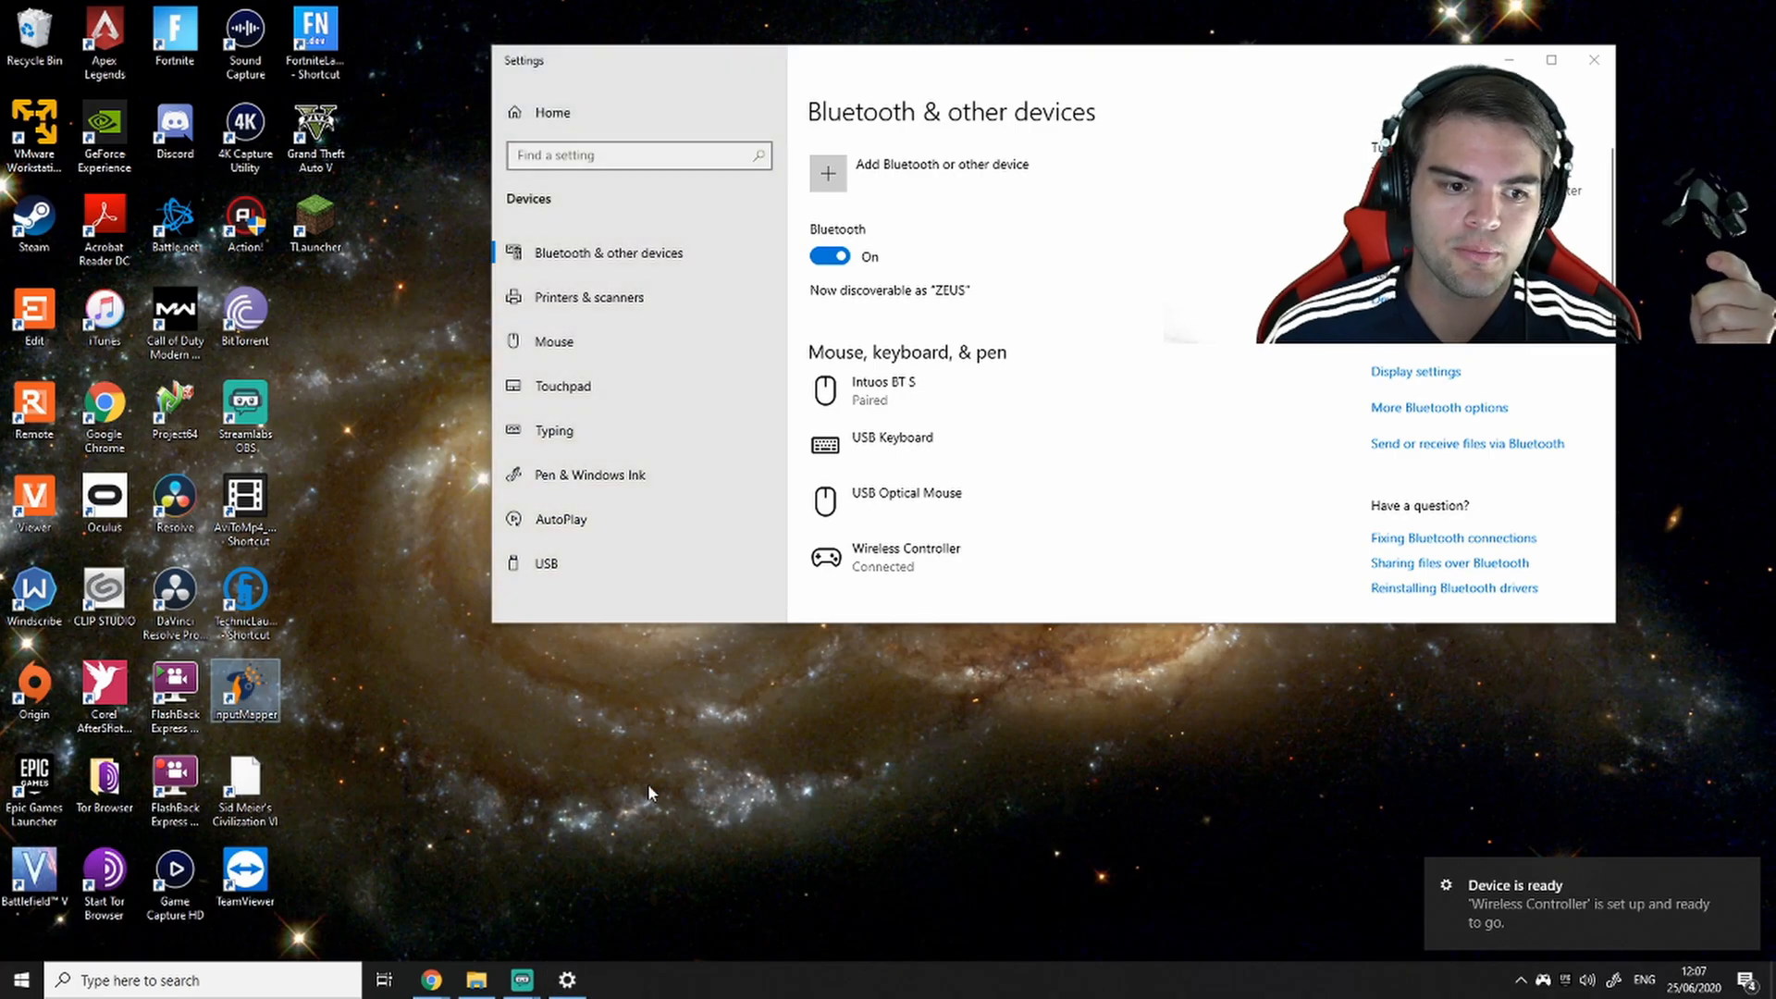
{"action": "left_click", "coordinate": [1593, 59]}
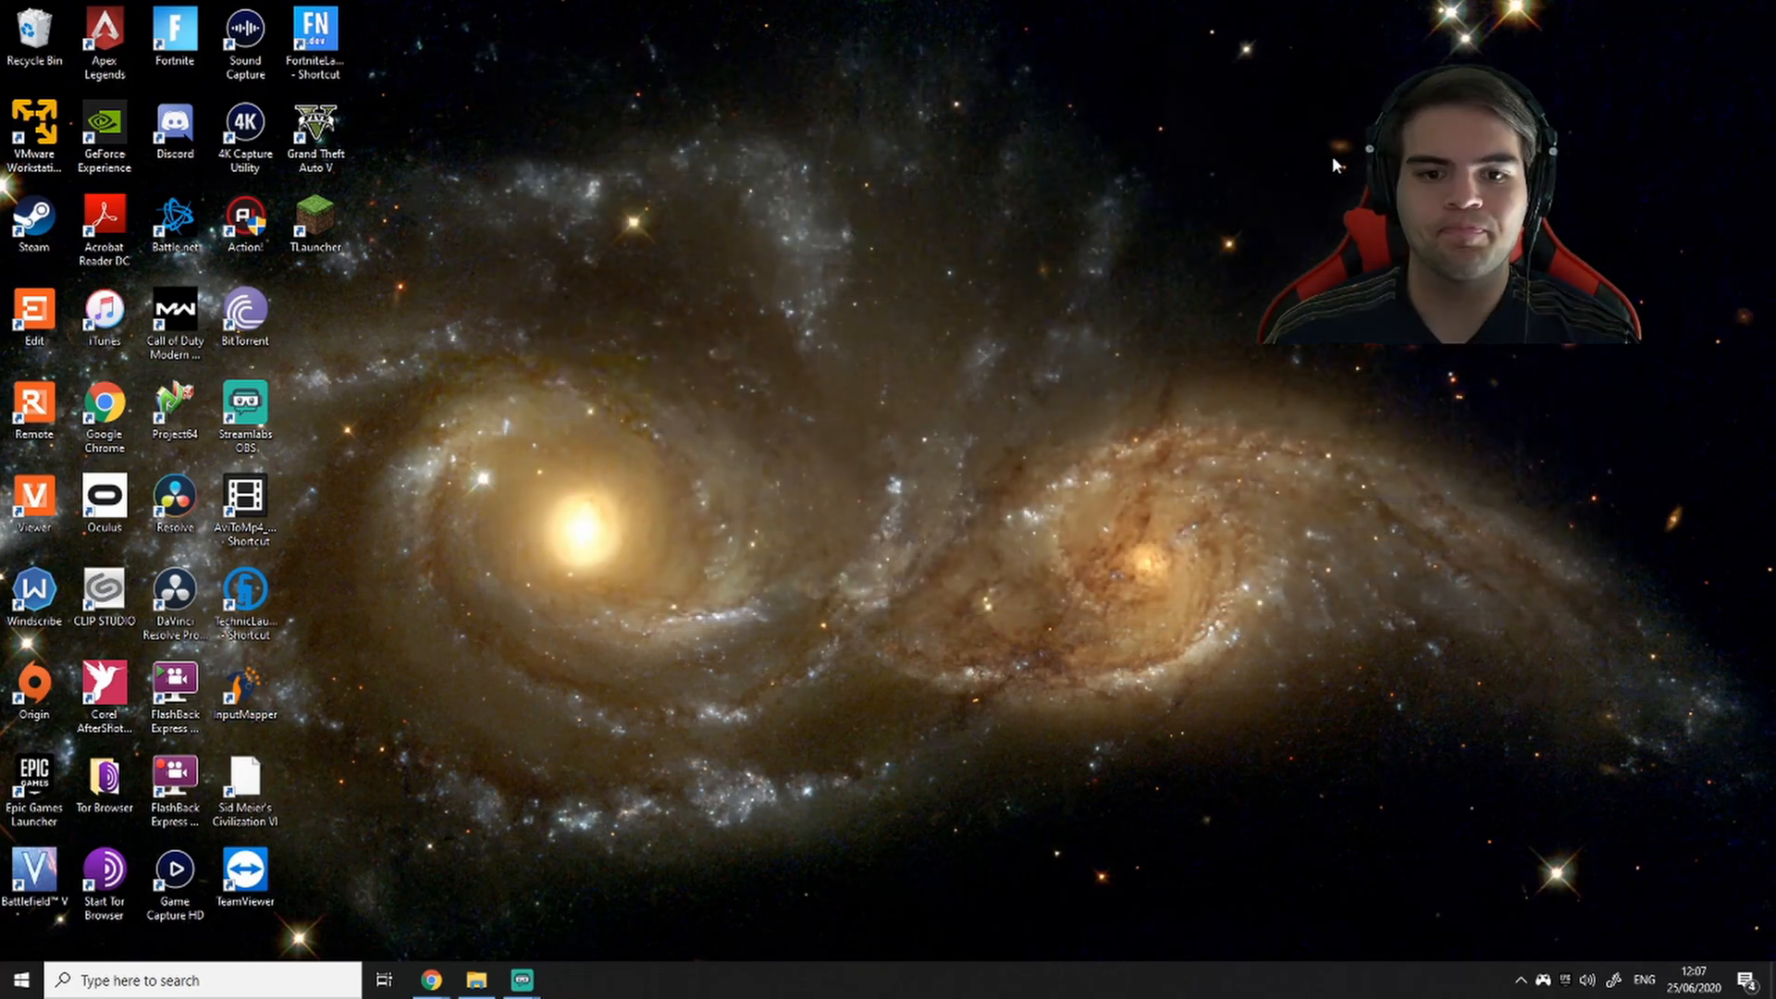
- Launch InputMapper from the desktop and dismiss the server error so the controller connects with the PS4 profile
{"action": "double_click", "coordinate": [245, 689]}
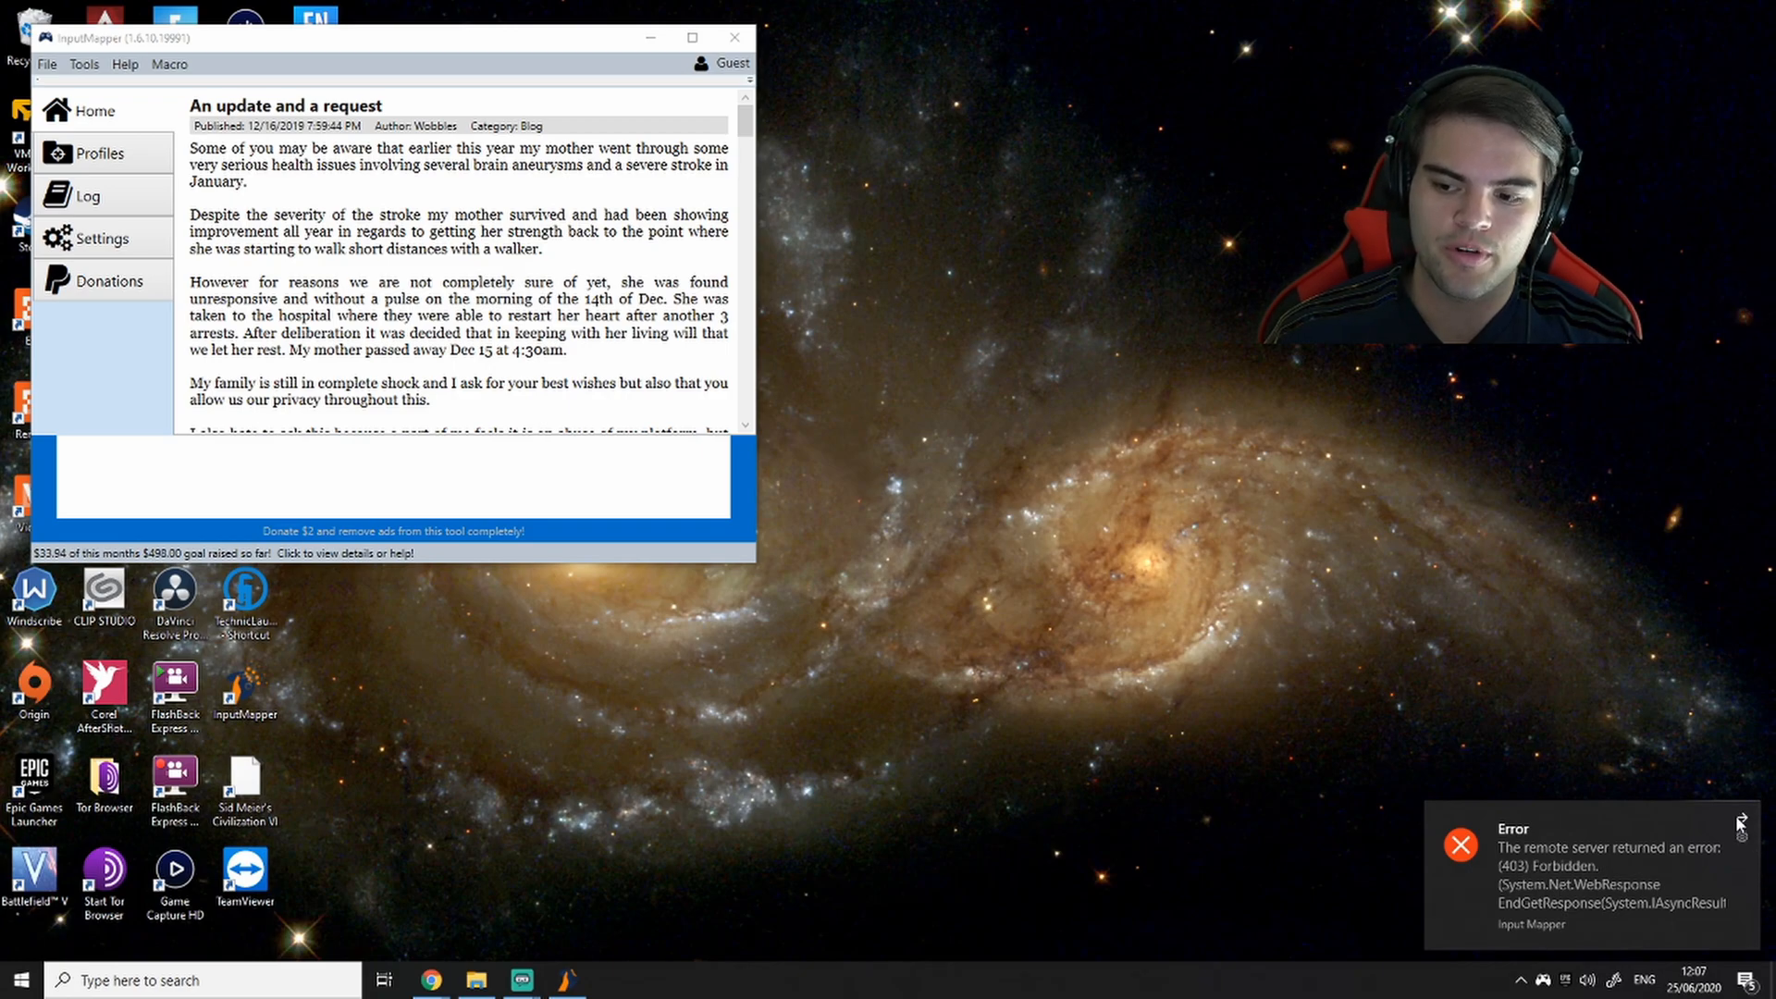
{"action": "left_click", "coordinate": [100, 153]}
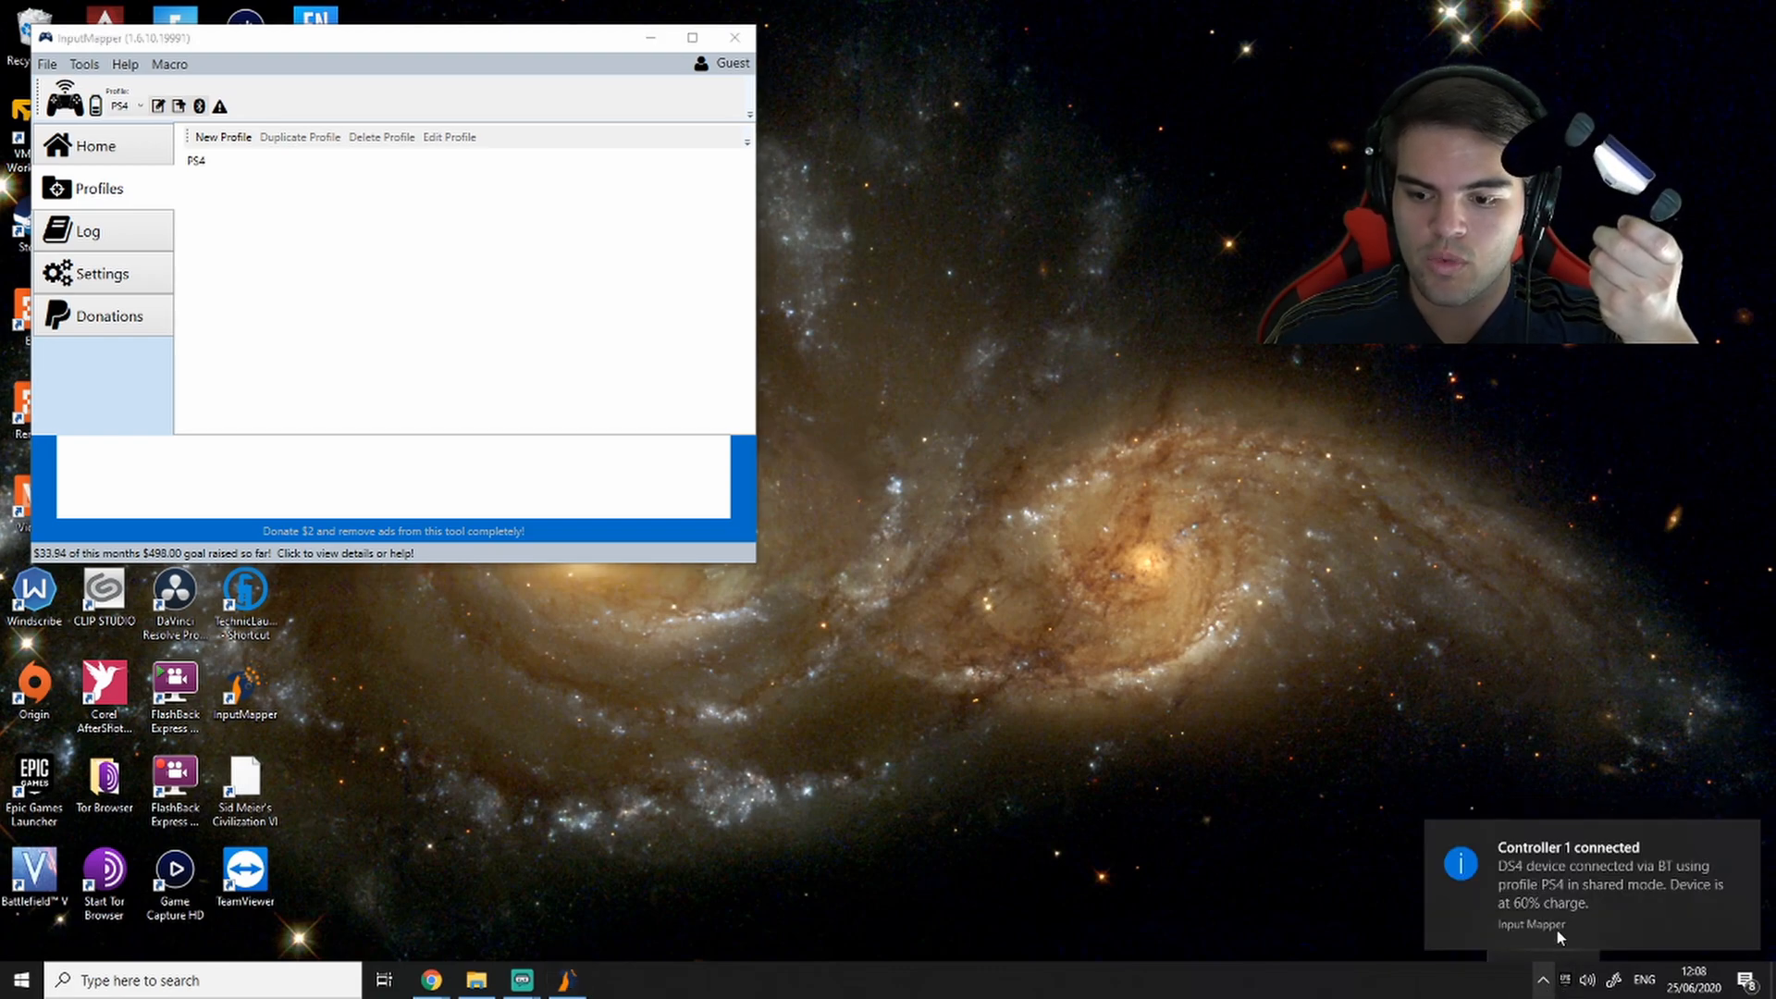
- Review the PS4 profile's lightbar configuration, then quit InputMapper and confirm exit
{"action": "left_click", "coordinate": [1541, 981]}
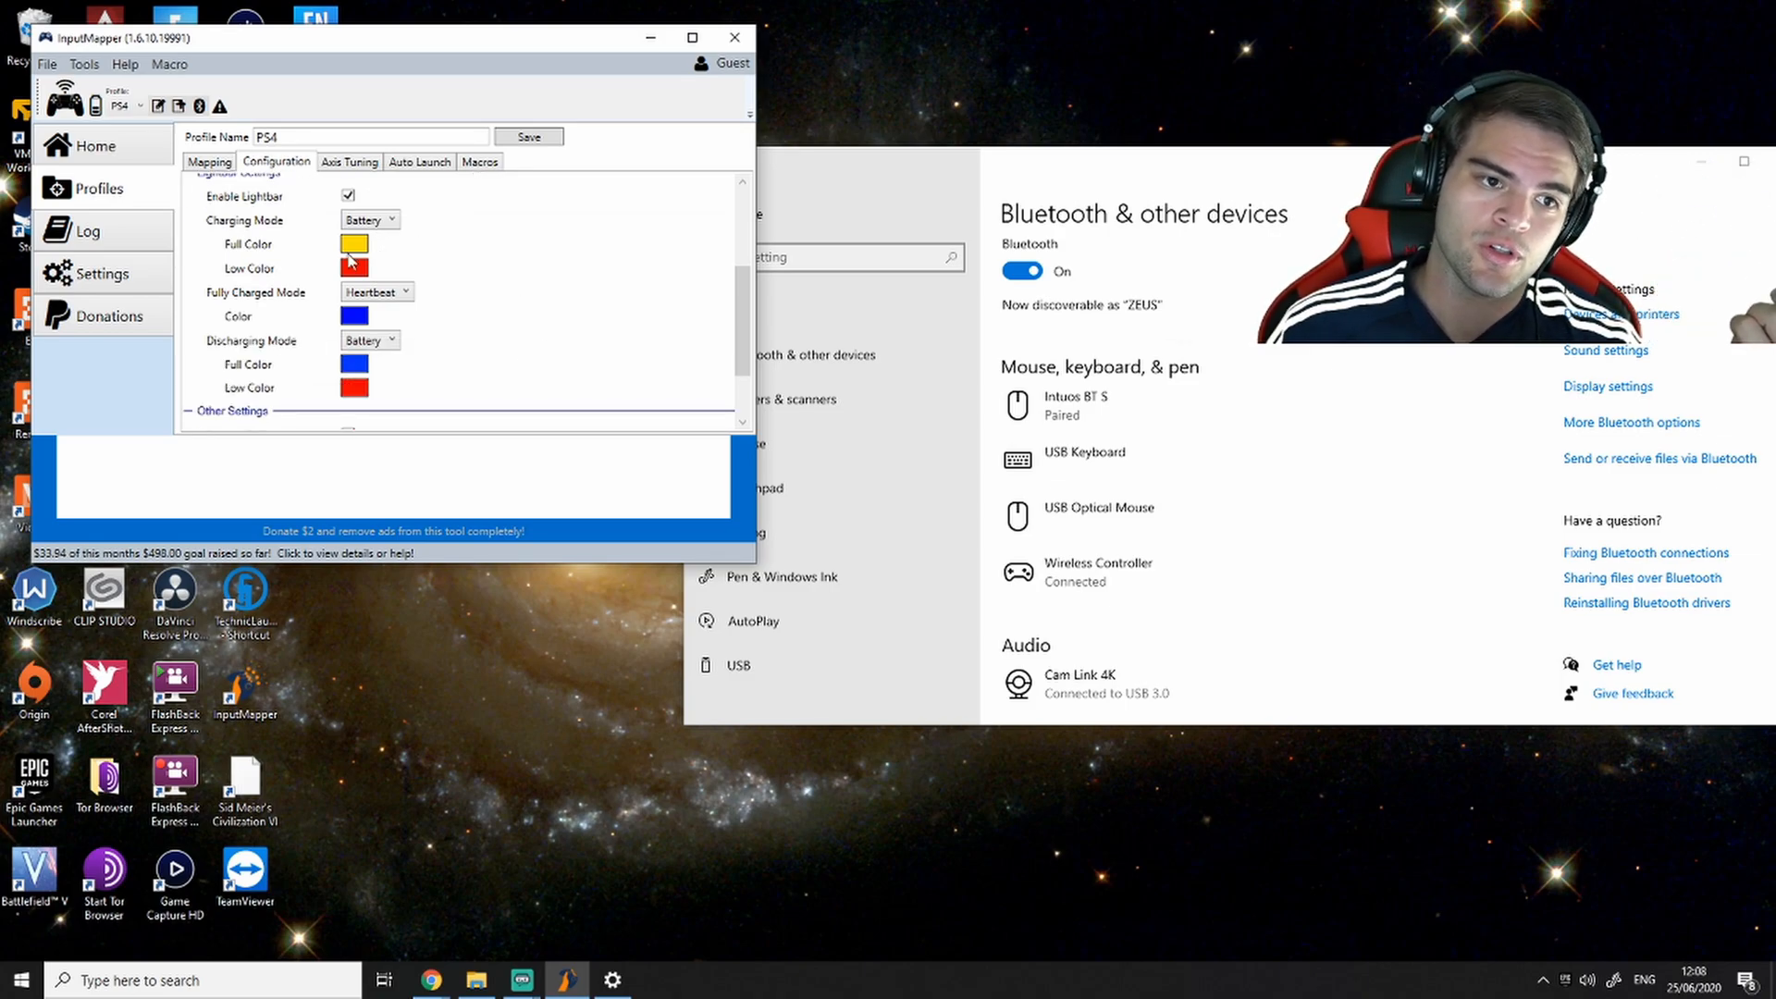
{"action": "scroll", "scroll_direction": "down", "scroll_amount": 3}
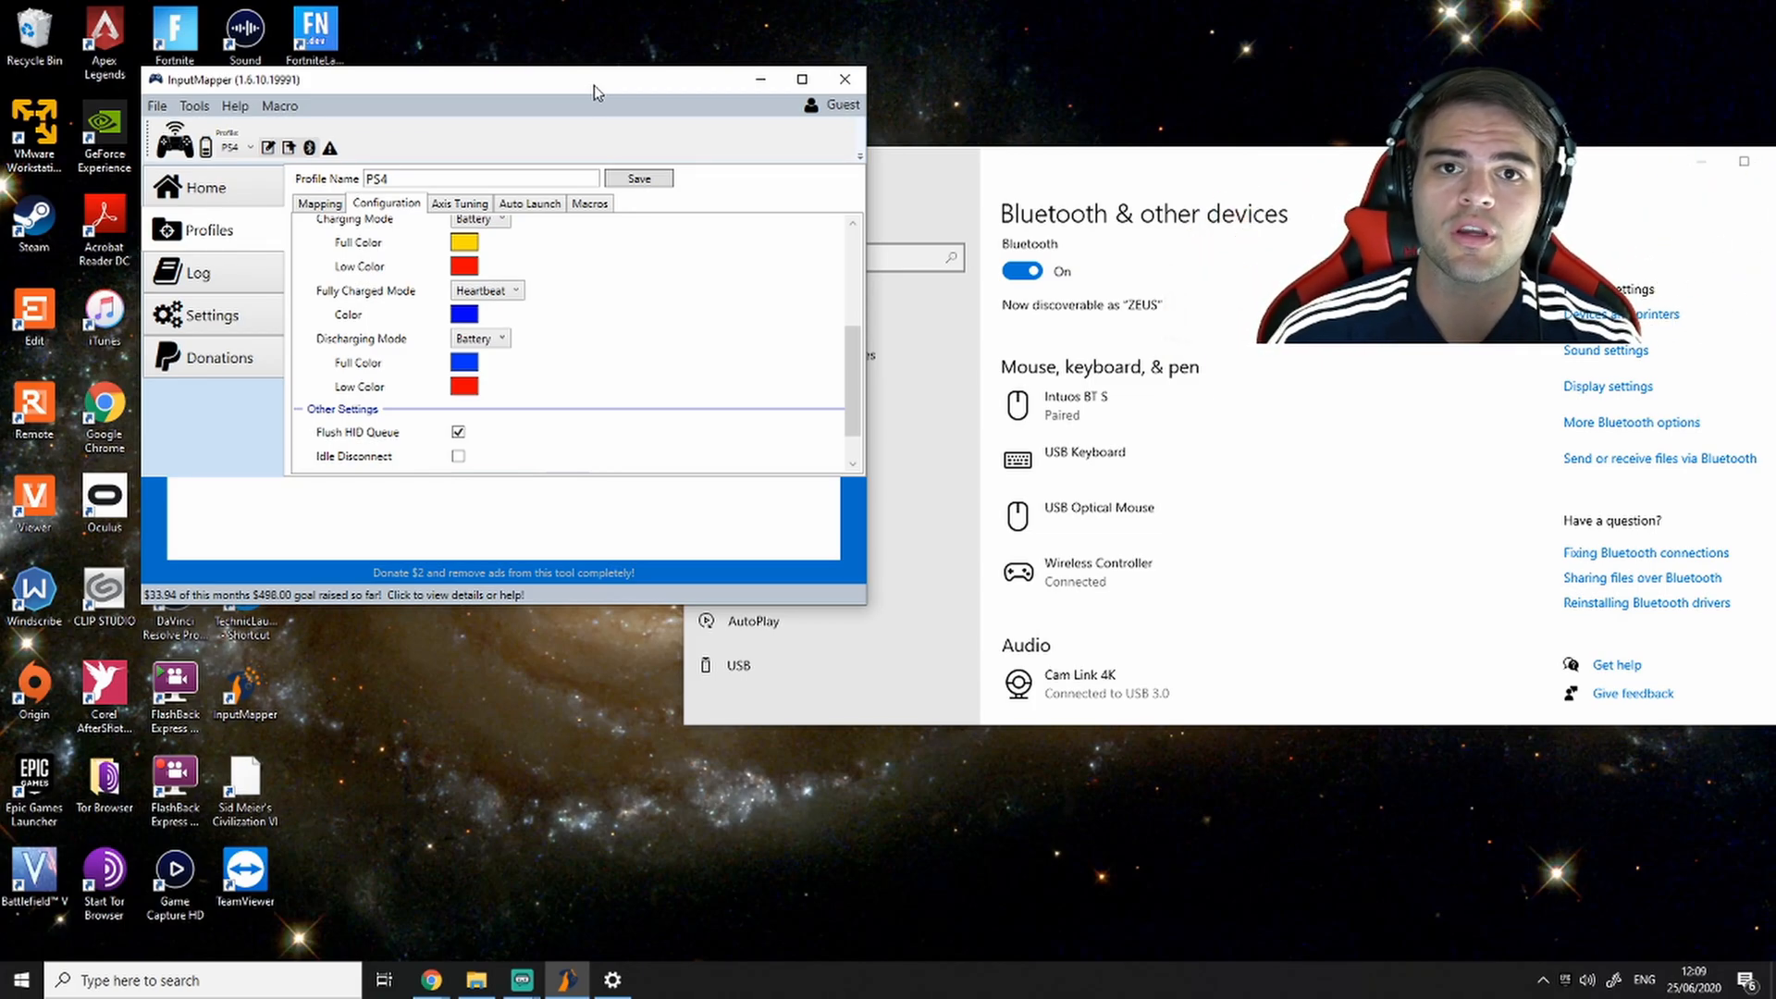
{"action": "left_click", "coordinate": [843, 80]}
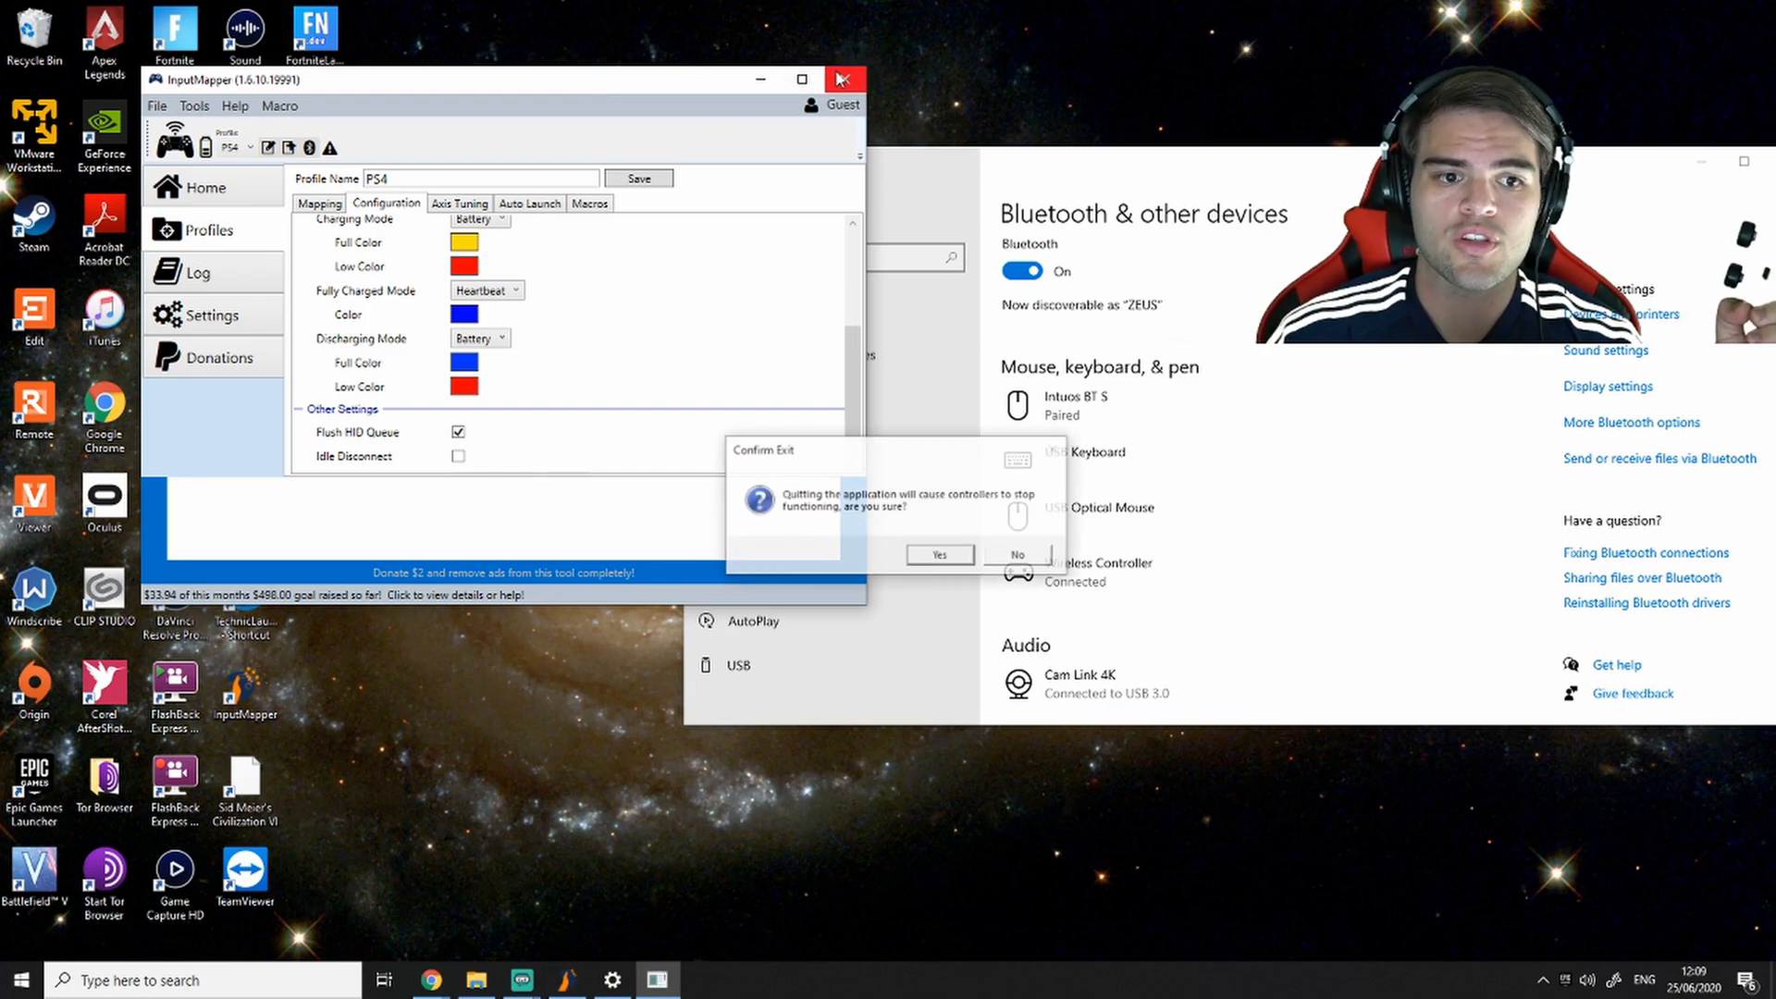
{"action": "left_click", "coordinate": [938, 554]}
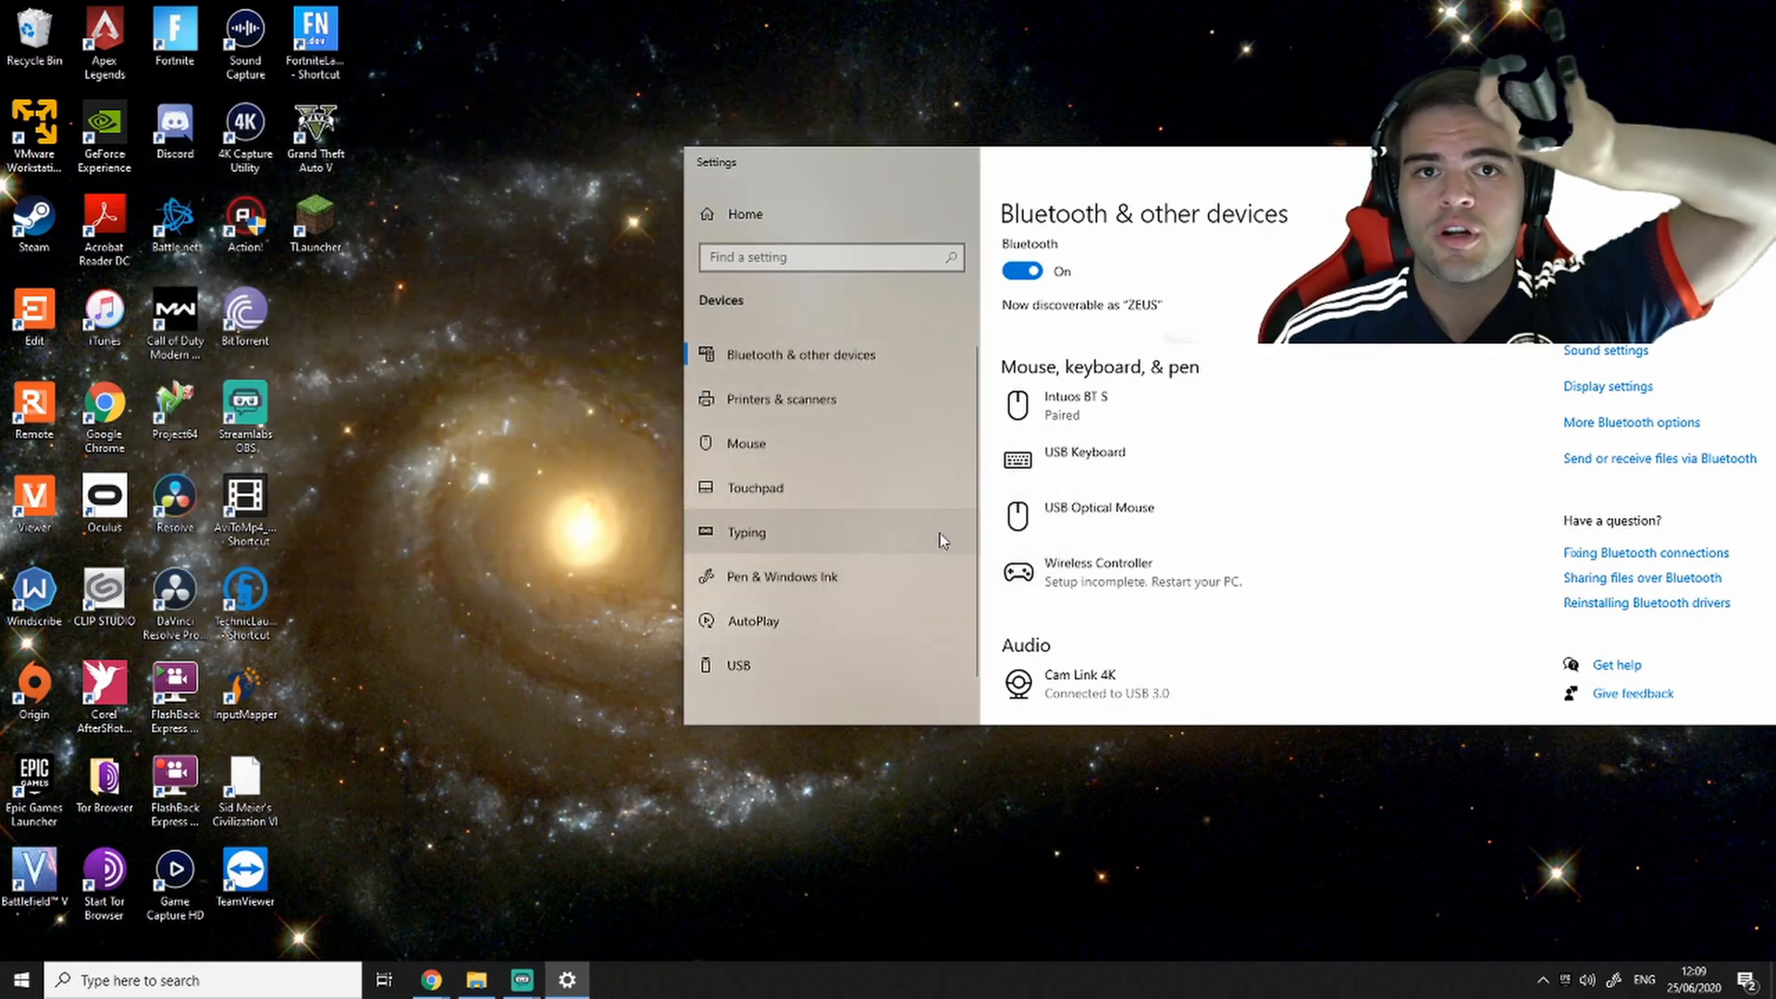